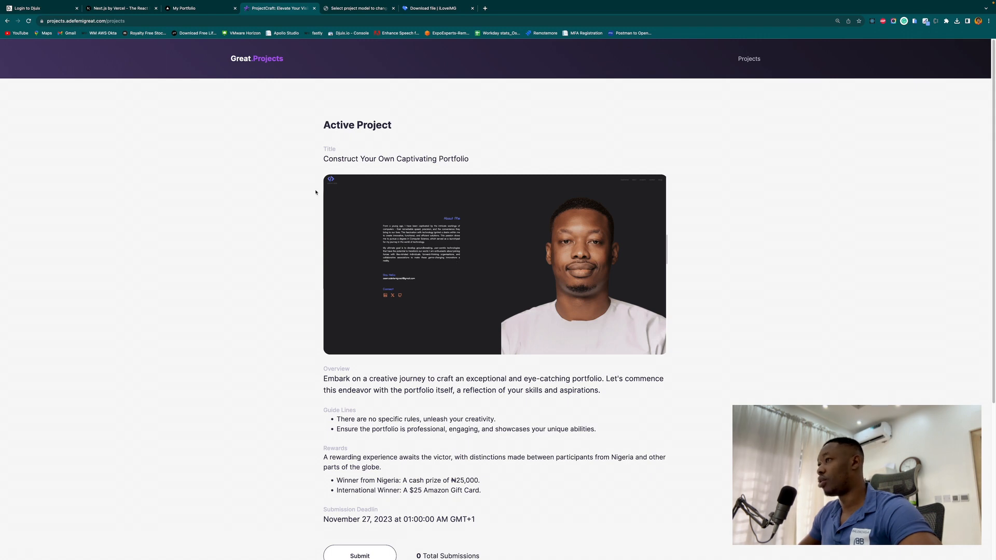
Step: Highlight the challenge title and submission deadline, then open and dismiss the project submission form
drag(323, 158, 470, 158)
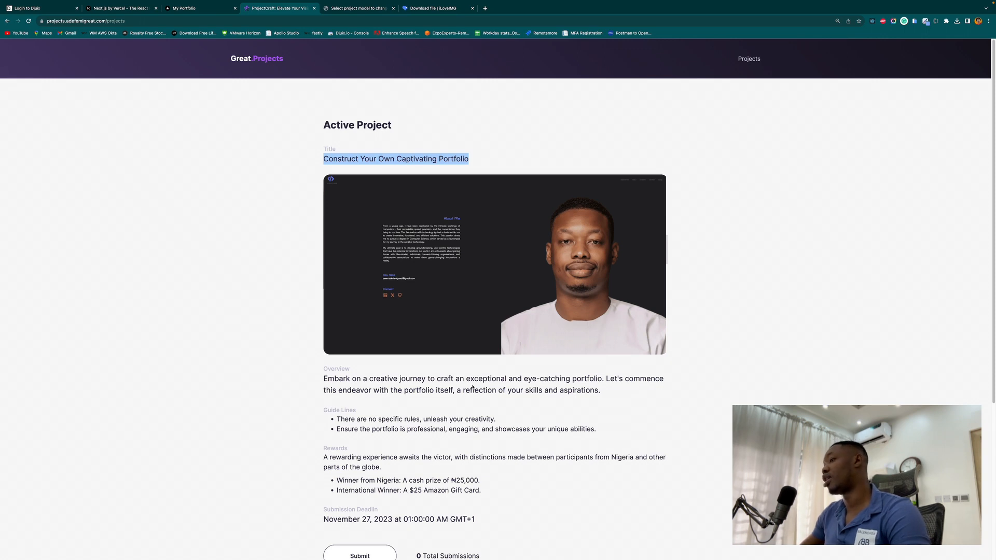
mouse_move(615, 388)
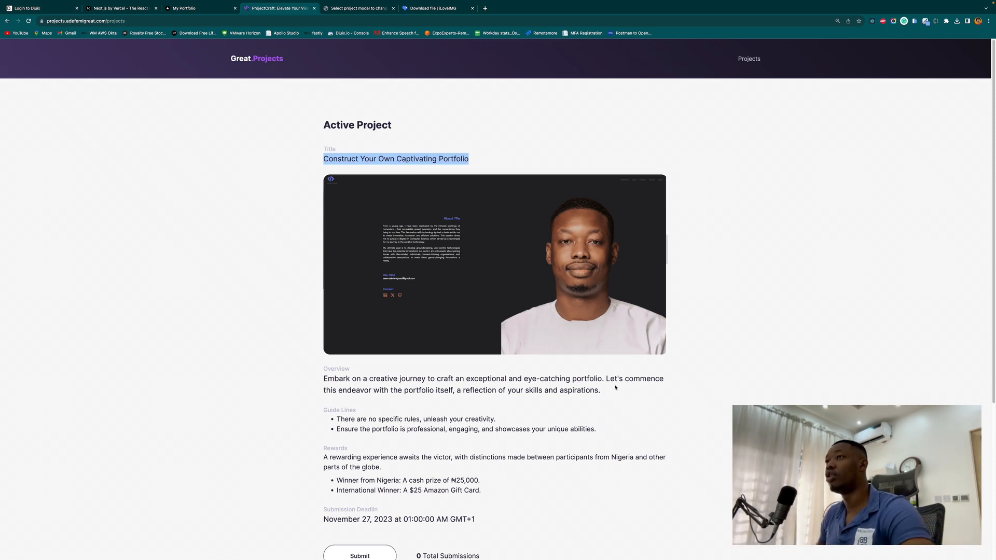
mouse_move(495, 251)
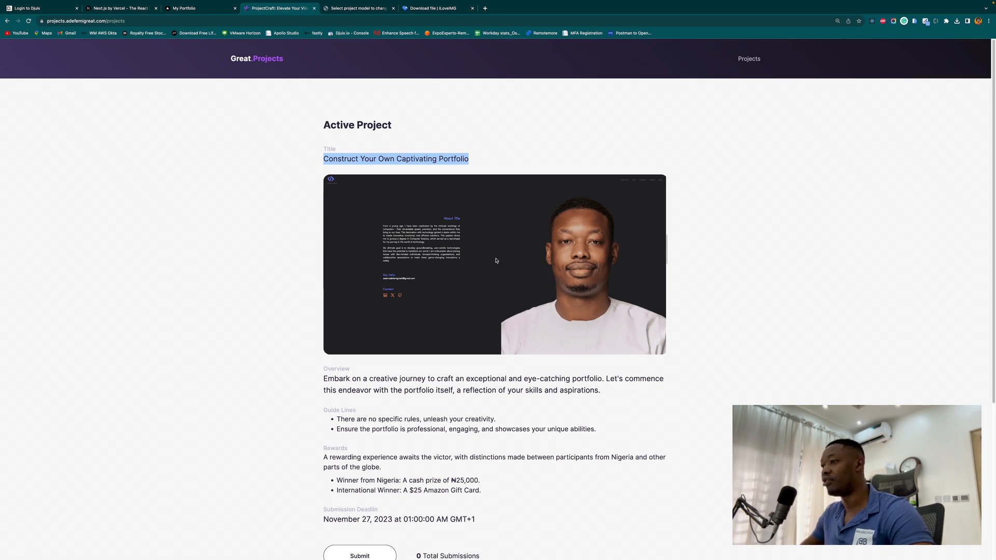
scroll(down, 3)
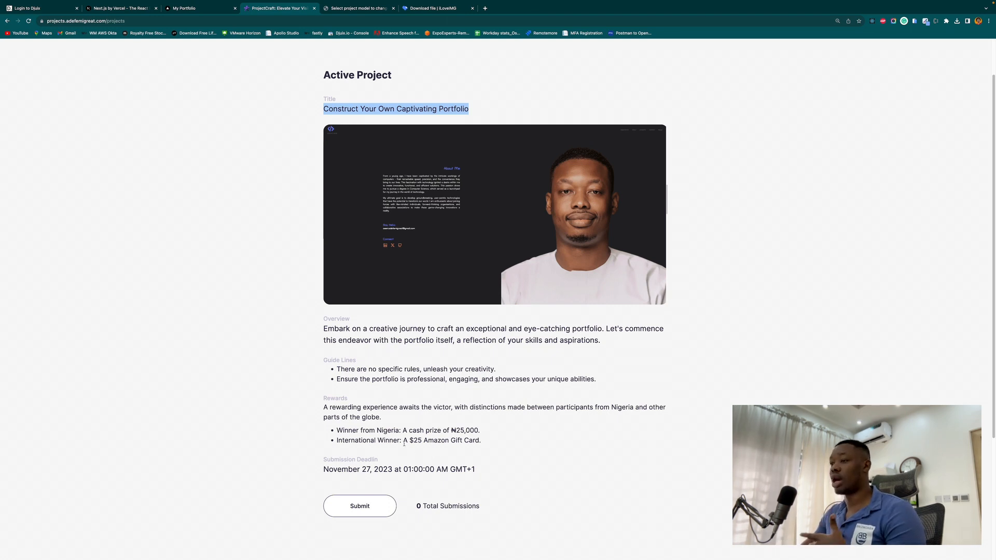
drag(404, 440, 475, 441)
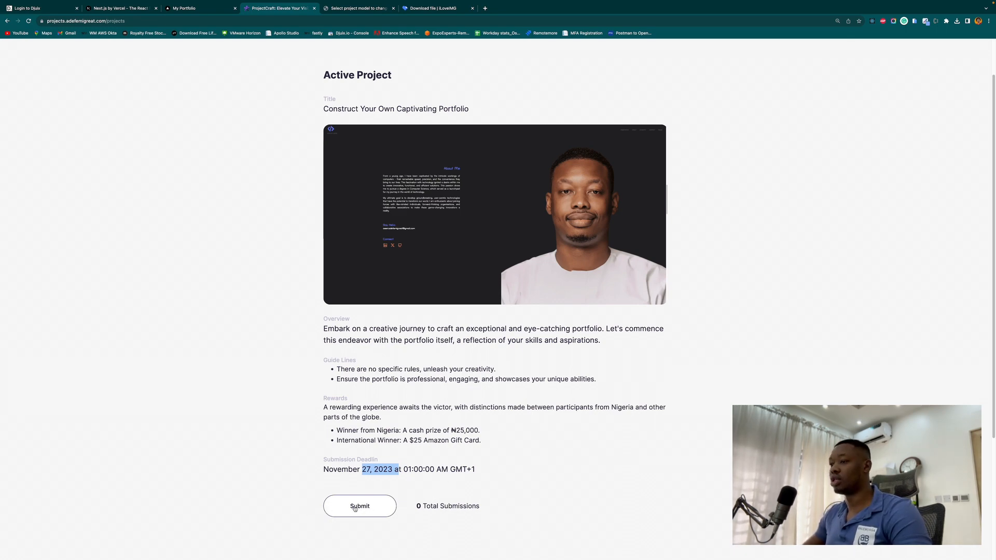
click(360, 507)
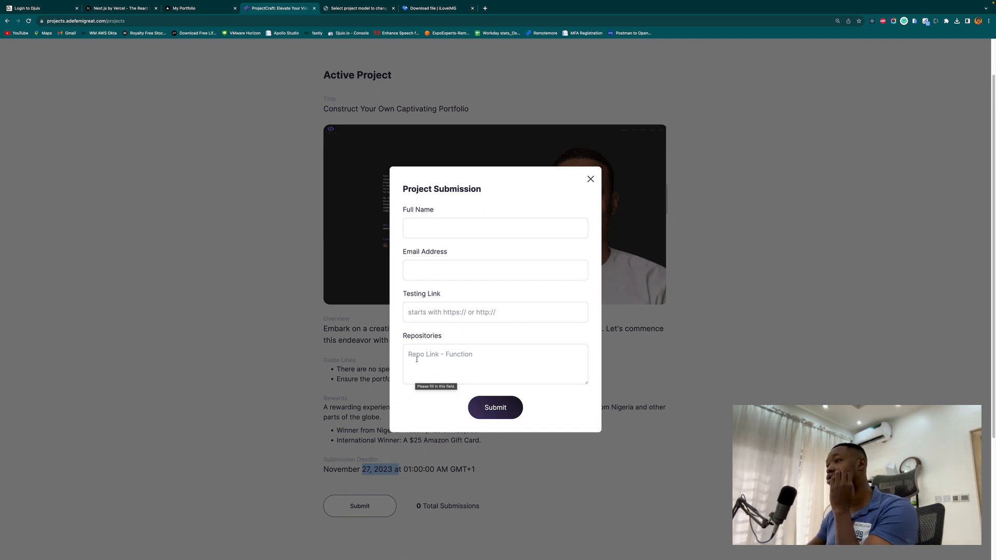
click(589, 179)
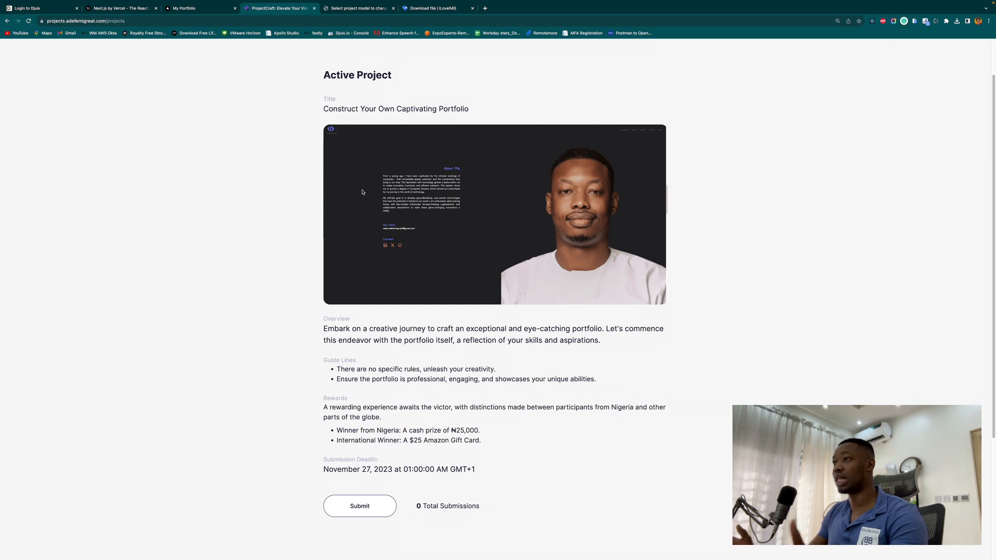
mouse_move(180, 64)
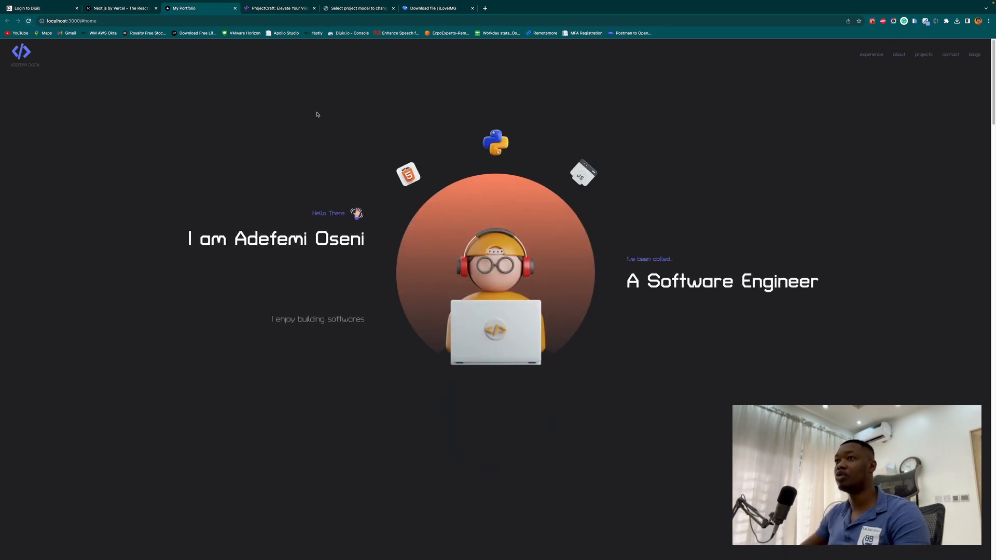
mouse_move(465, 179)
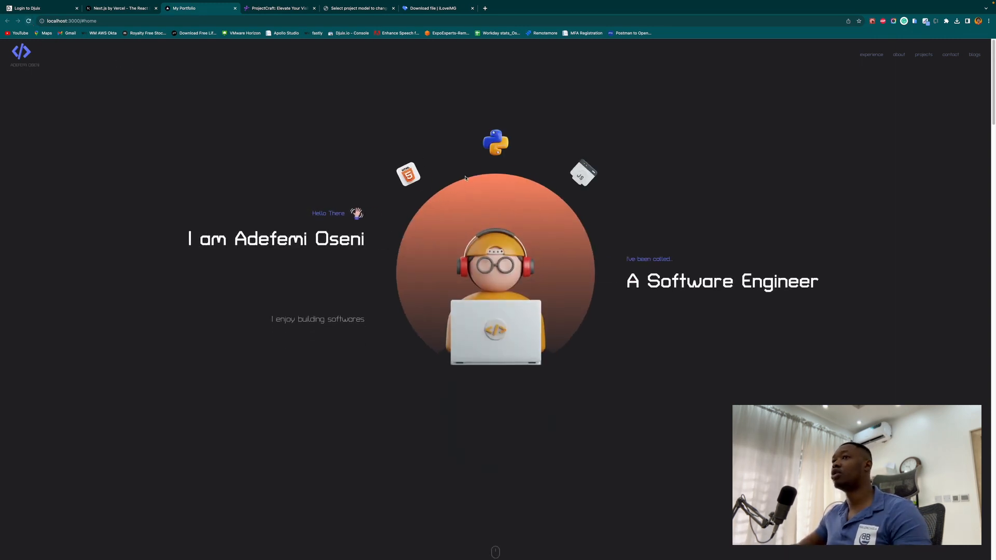
Step: Switch to the Djuix.io tab and sign in with the email credentials
click(40, 8)
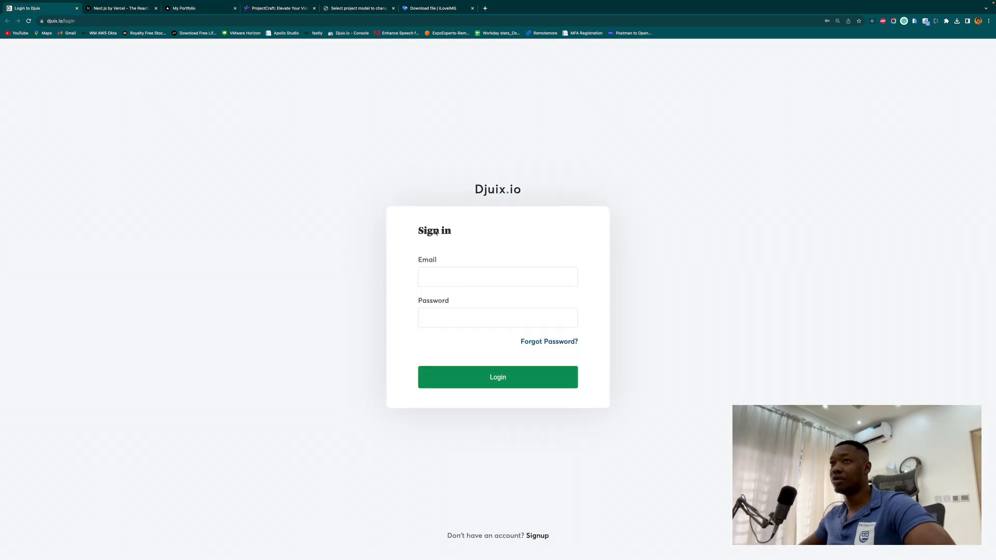
mouse_move(612, 273)
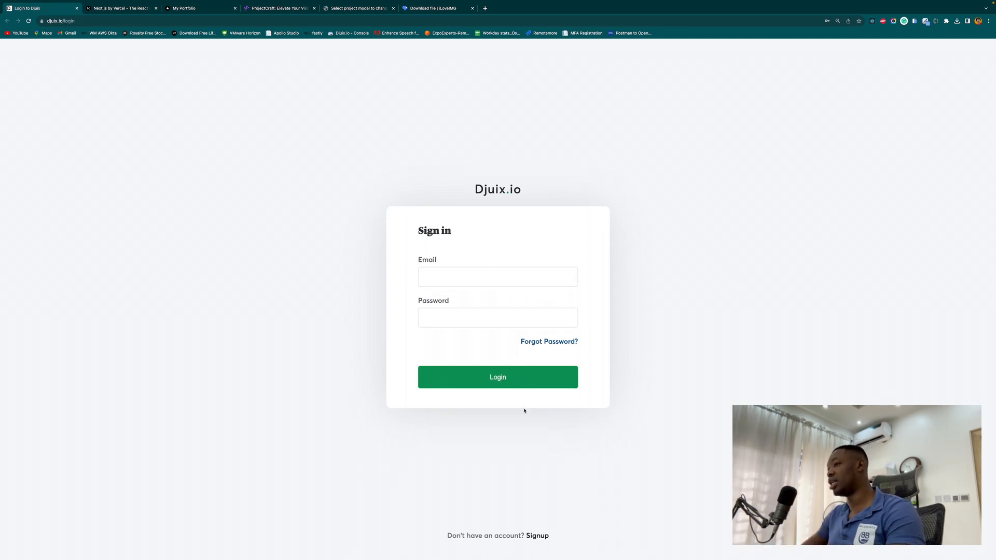
click(498, 276)
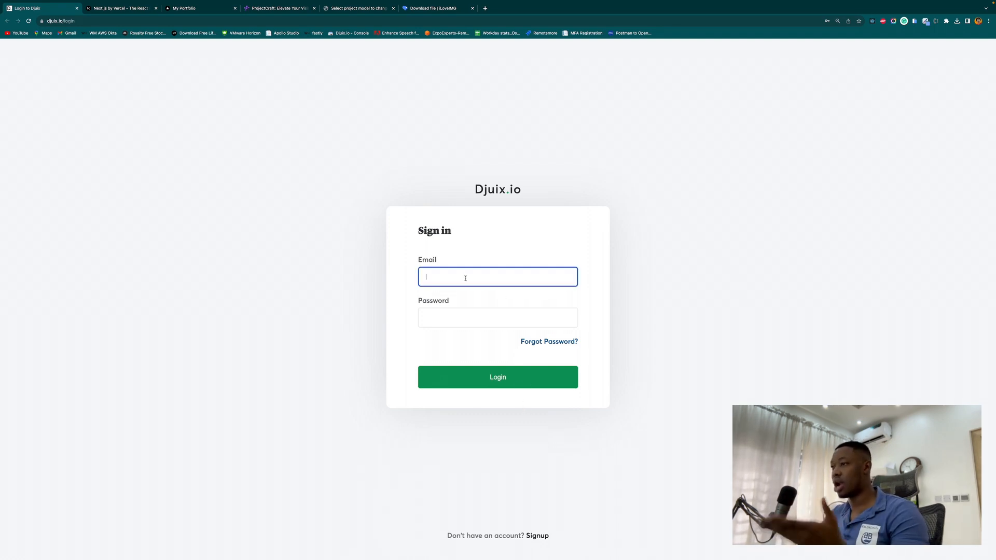
click(498, 277)
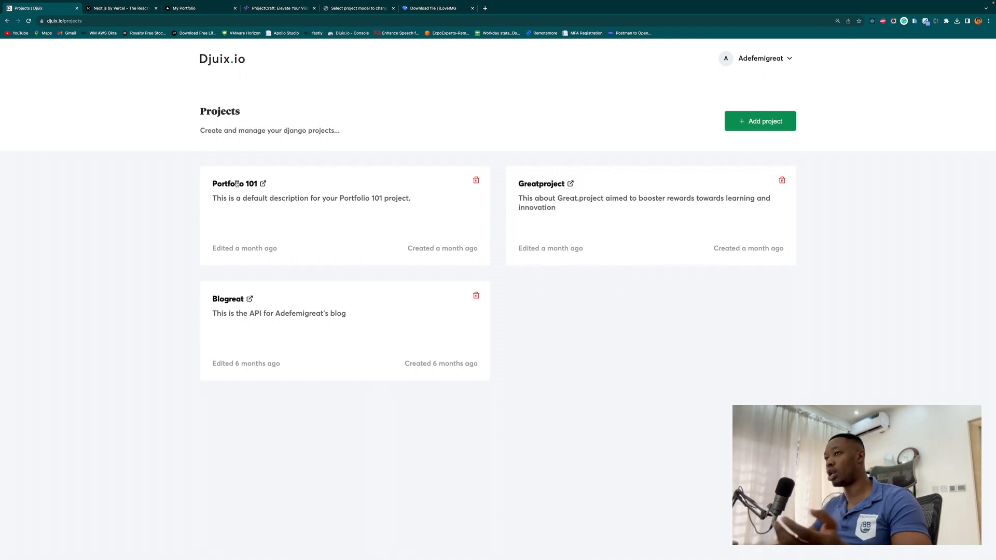
Step: Open Portfolio 101, list the main app's models, and inspect WorkHistoryModel's fields
click(232, 184)
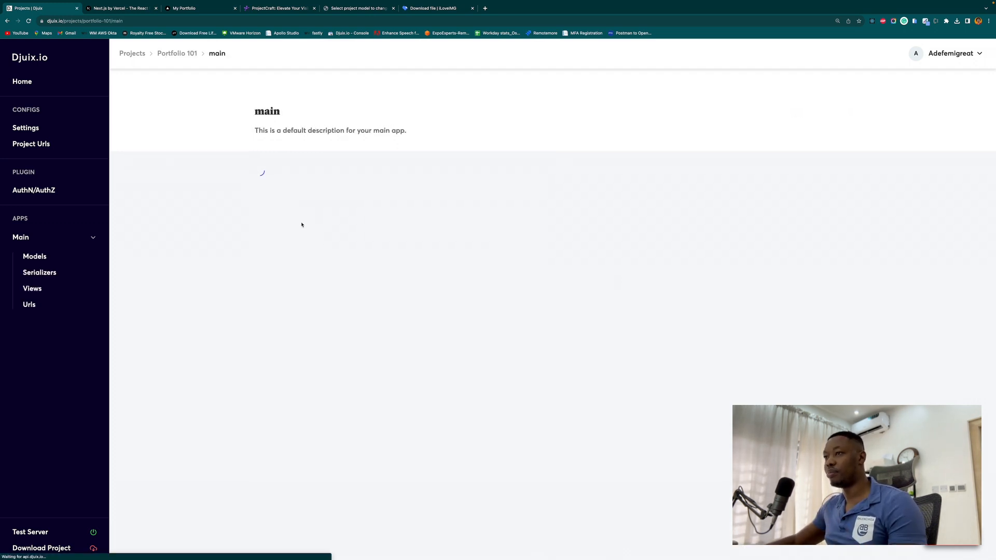
click(34, 256)
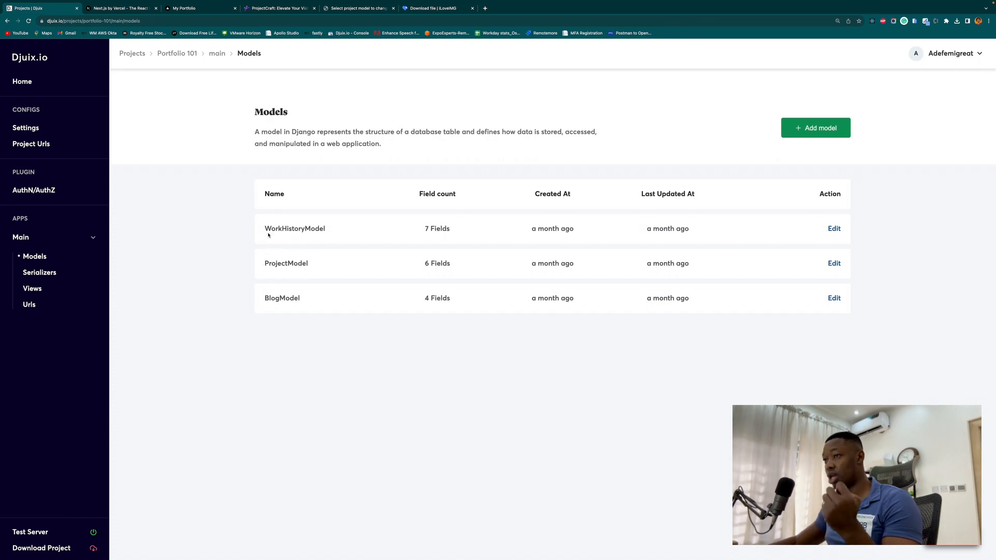
mouse_move(348, 286)
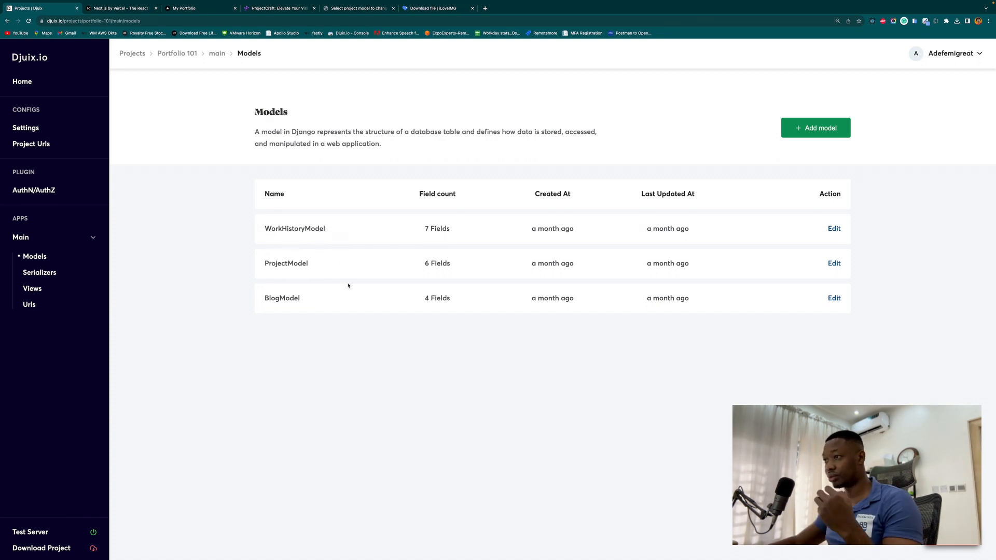
mouse_move(567, 272)
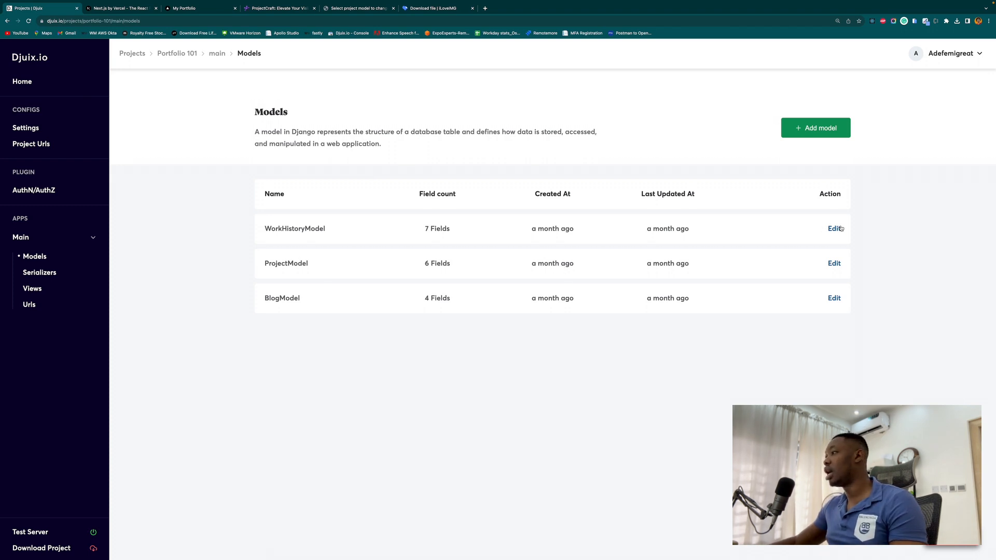
click(835, 228)
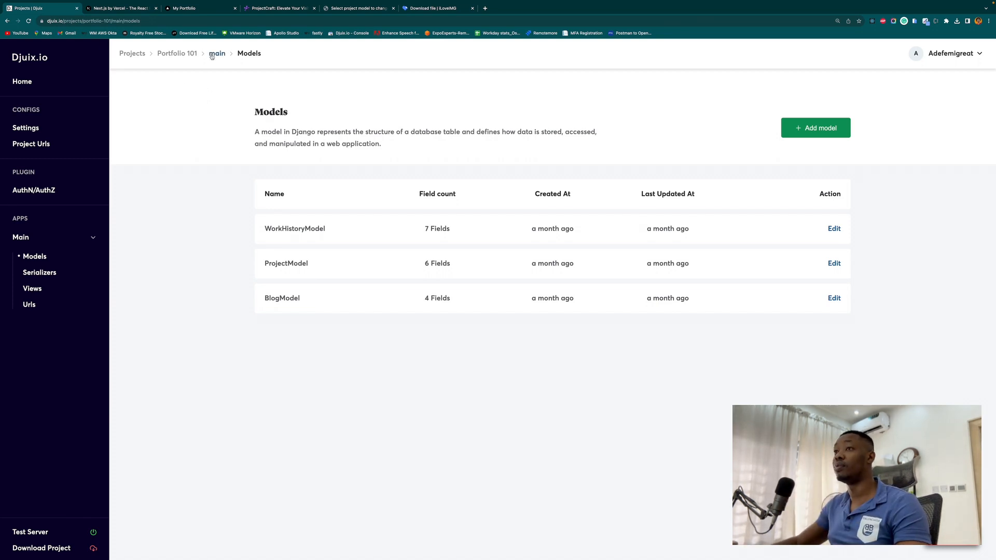
mouse_move(351, 347)
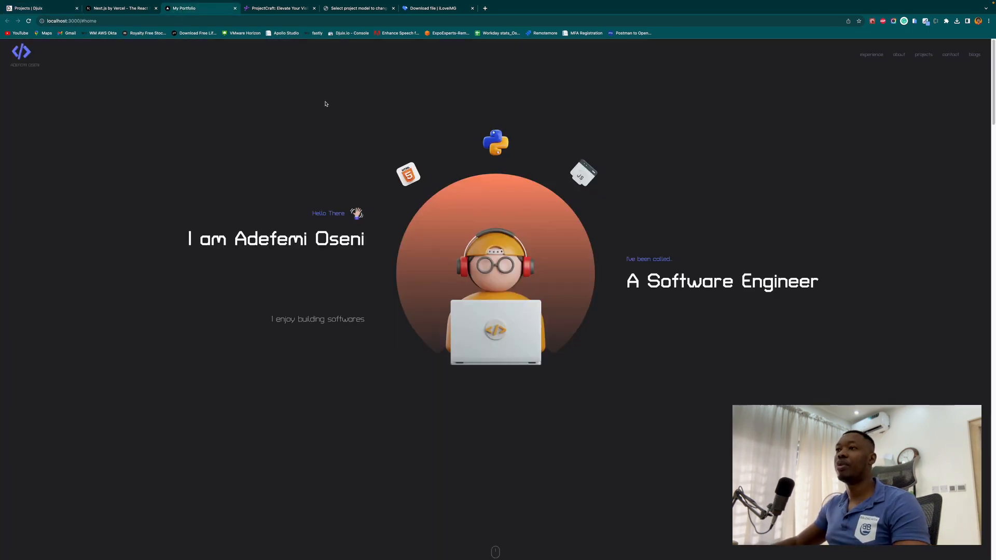
mouse_move(680, 208)
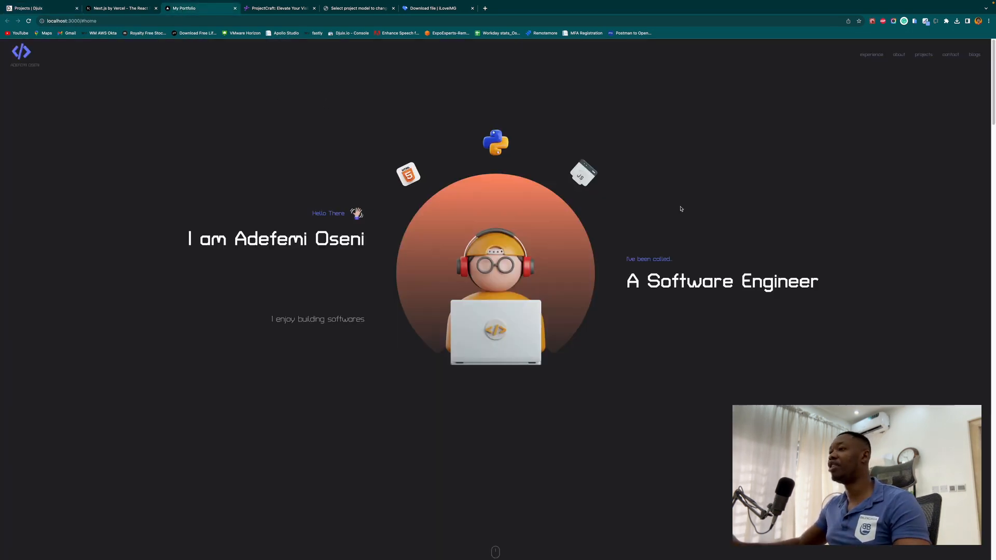
Step: Browse the local site's Work History, About Me and Projects sections through the navigation links
click(872, 54)
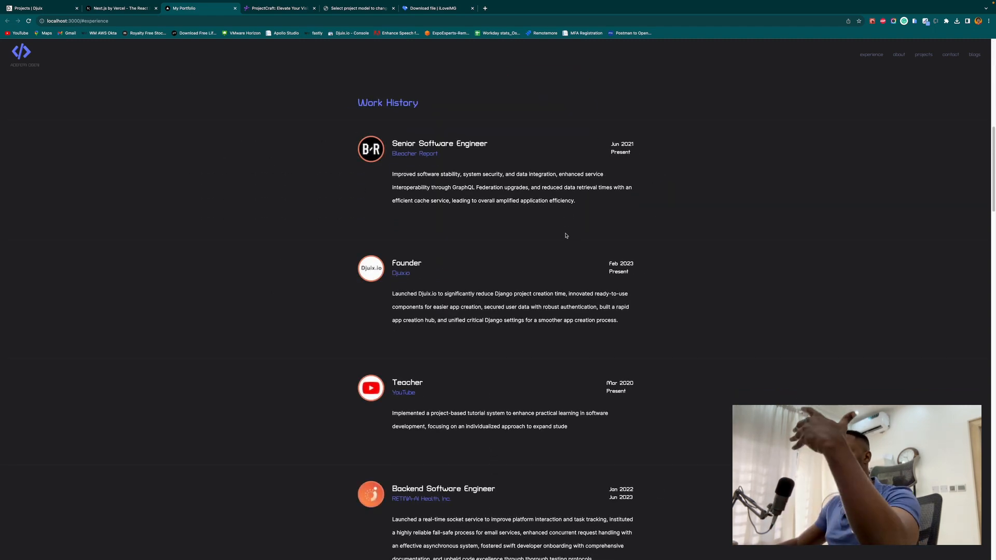
scroll(down, 3)
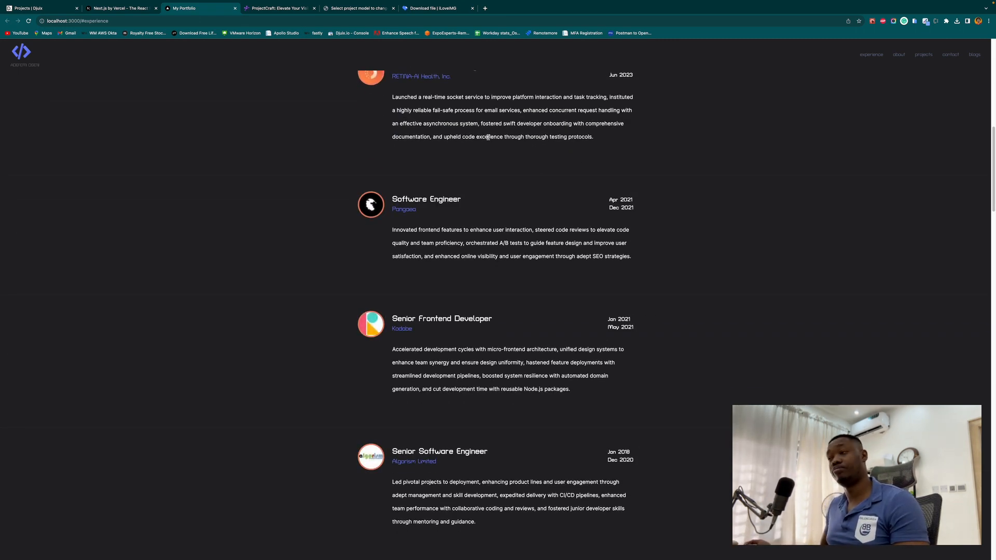
mouse_move(526, 157)
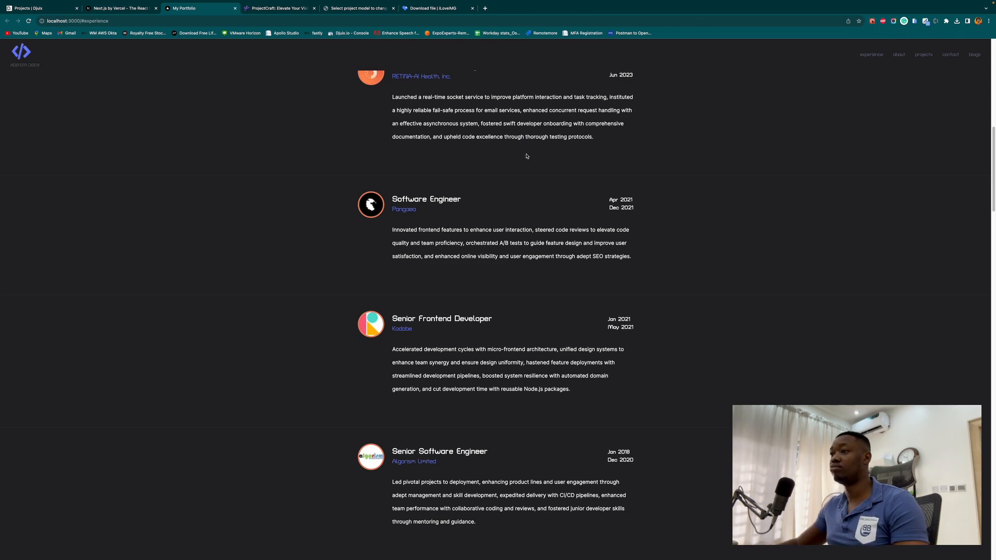
click(898, 55)
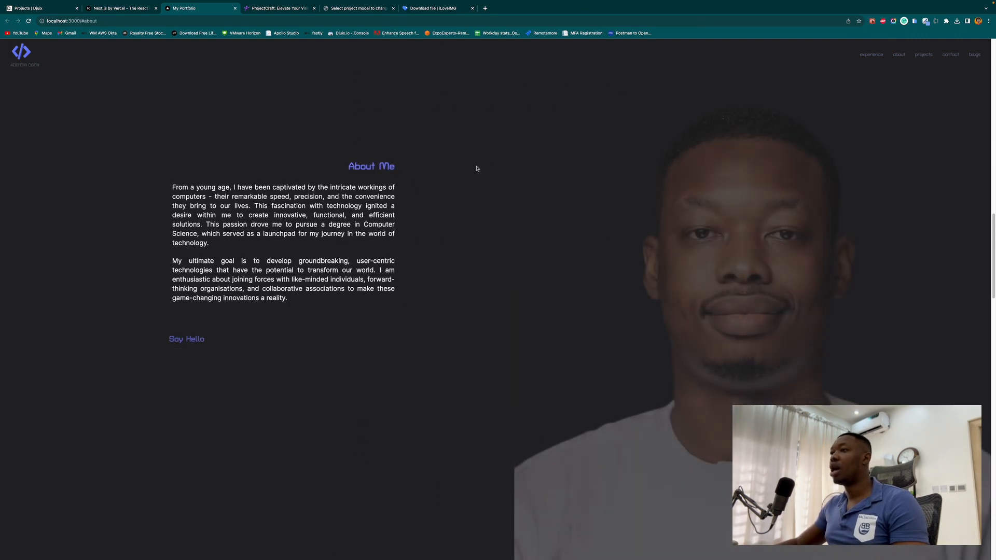
click(923, 54)
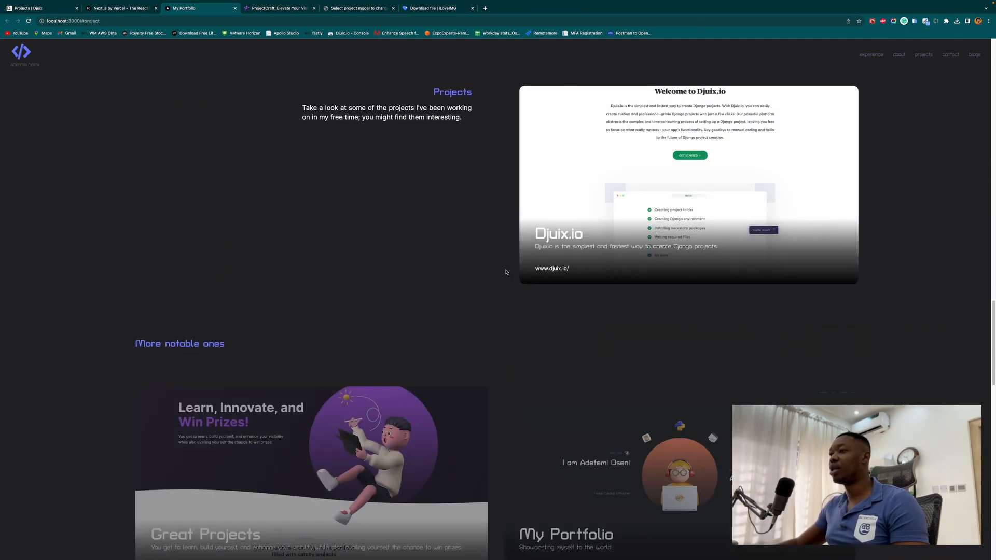
scroll(down, 3)
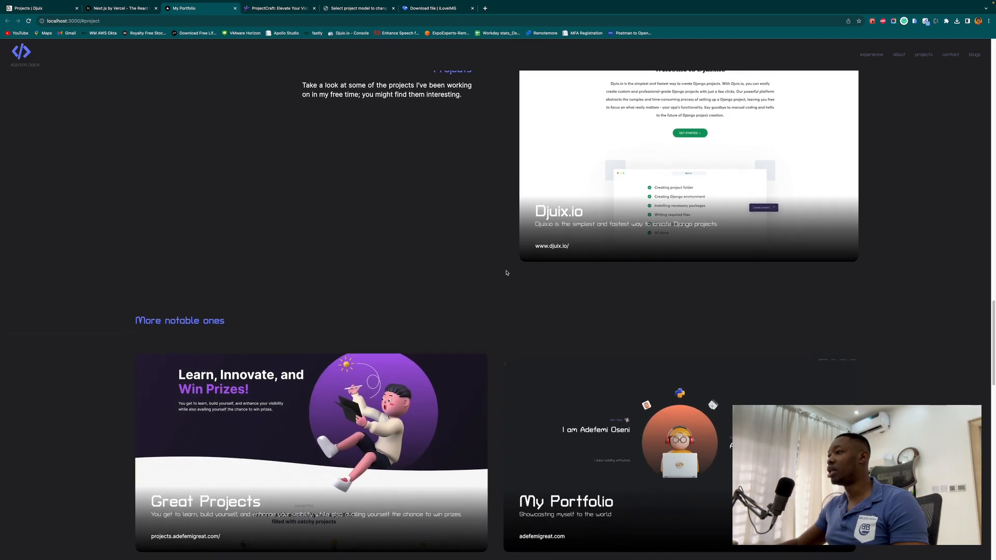
mouse_move(933, 55)
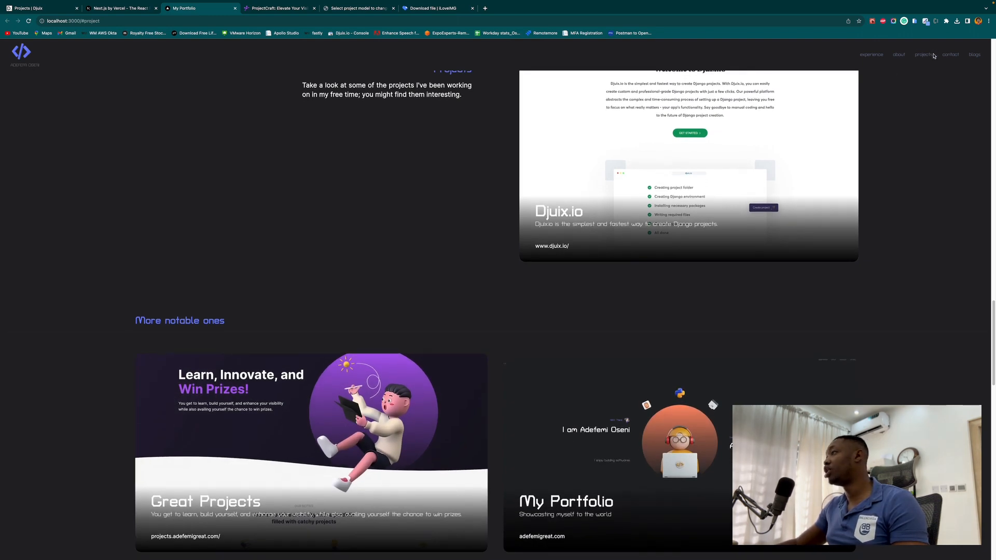
click(951, 54)
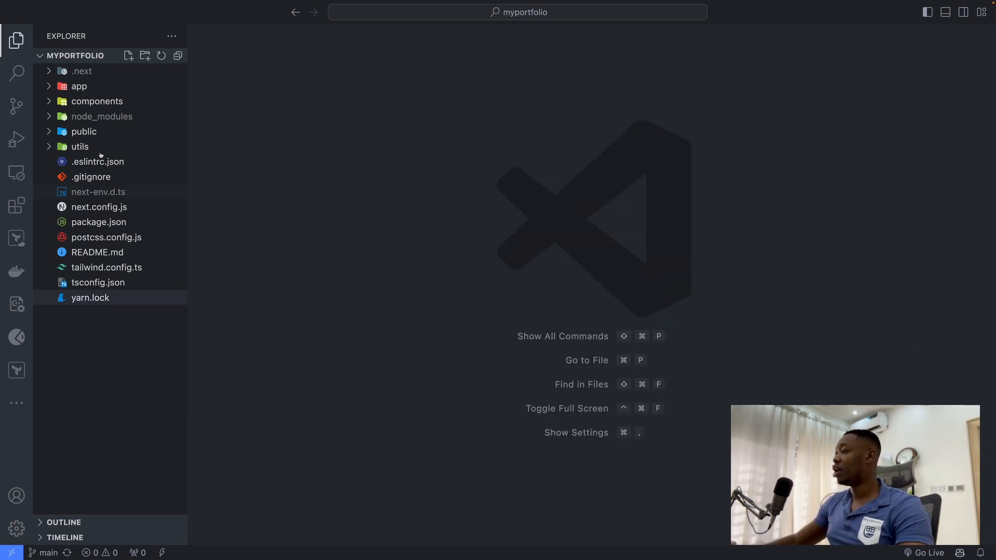
Step: Expand the app folder and open page.tsx with the Main component
click(90, 297)
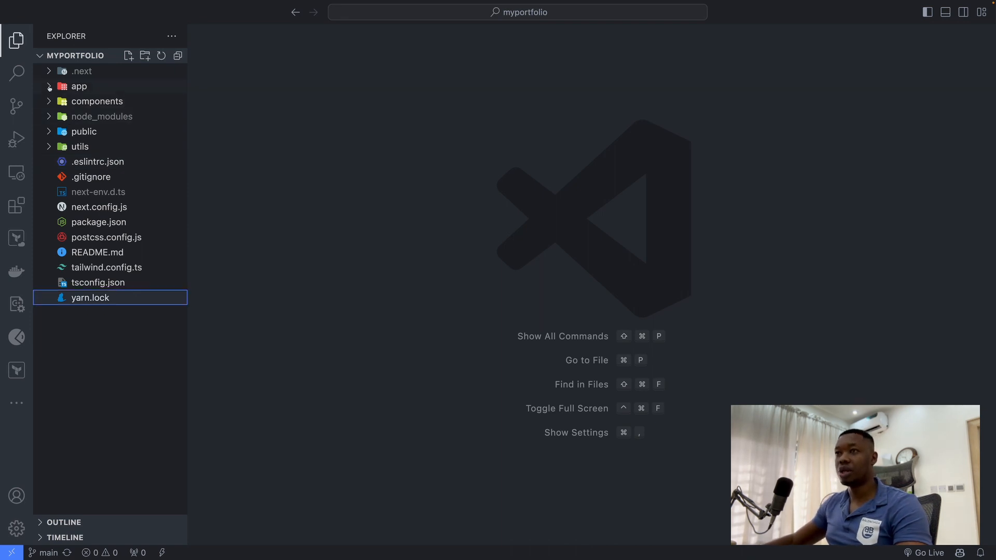
click(78, 86)
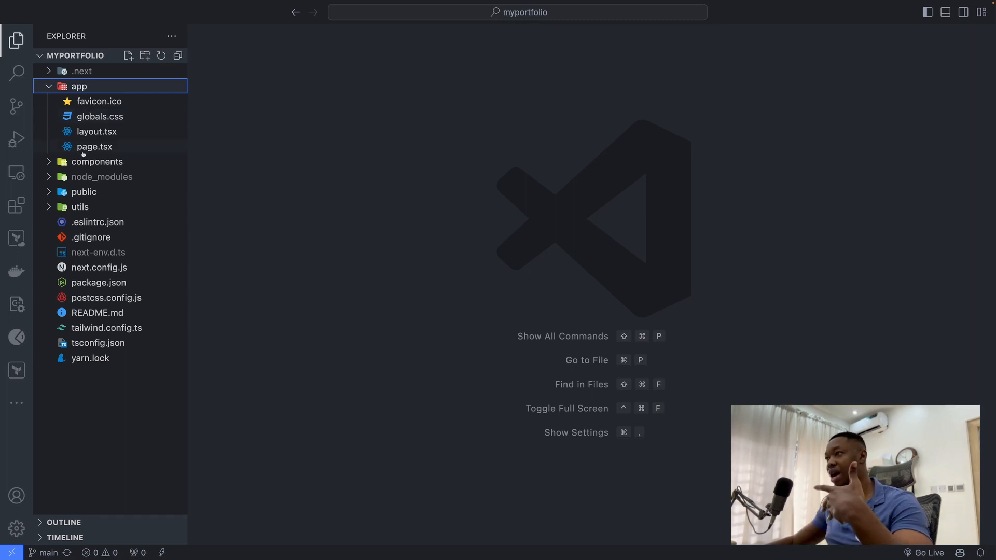
click(94, 147)
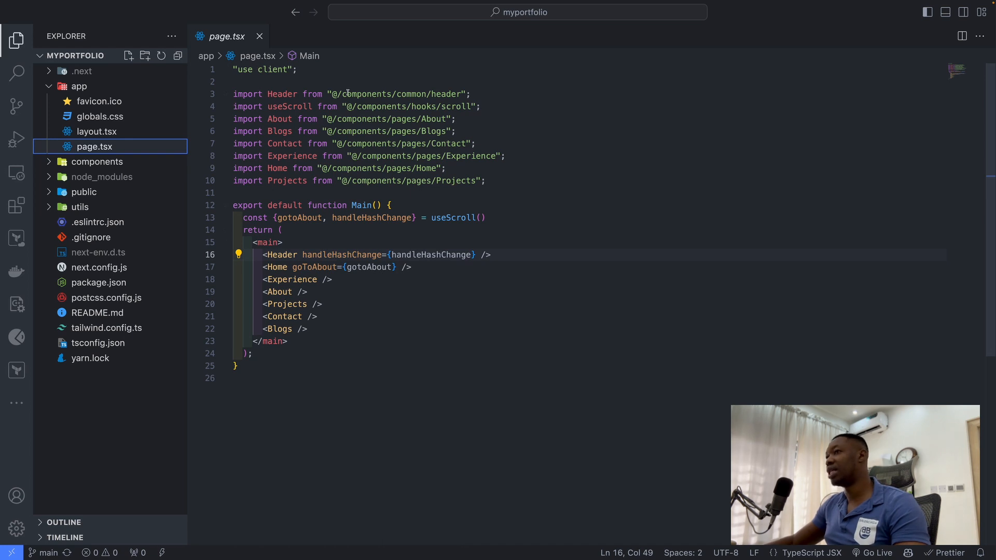
mouse_move(164, 309)
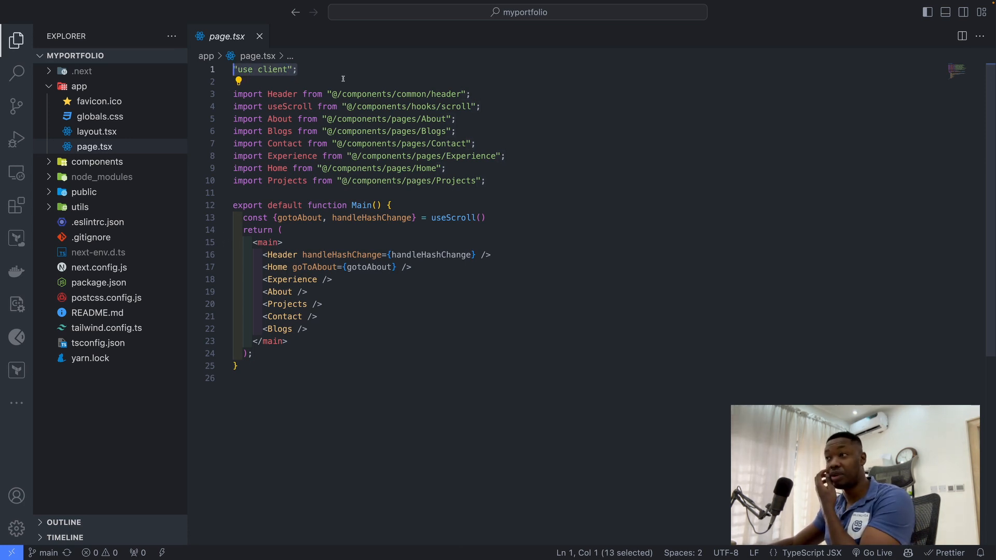
mouse_move(277, 254)
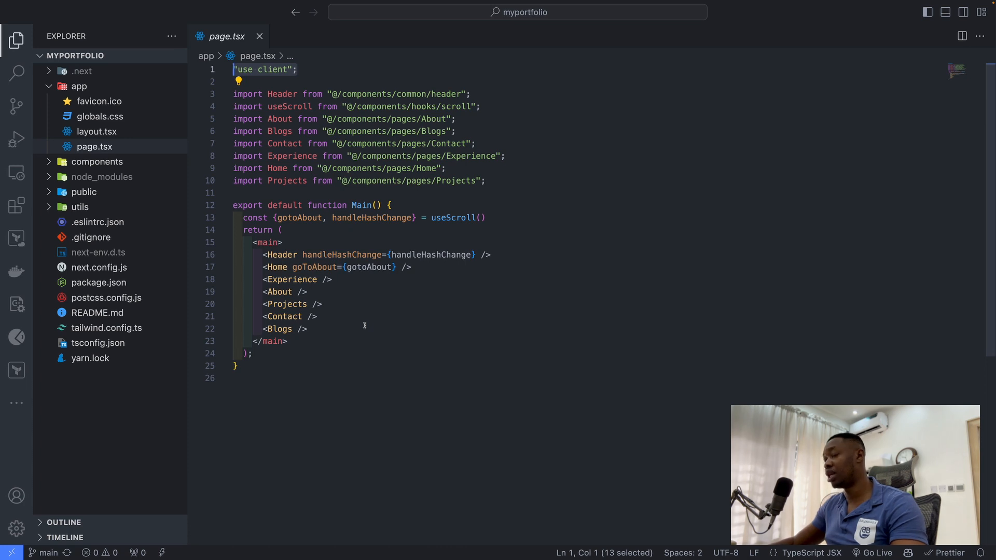
mouse_move(379, 305)
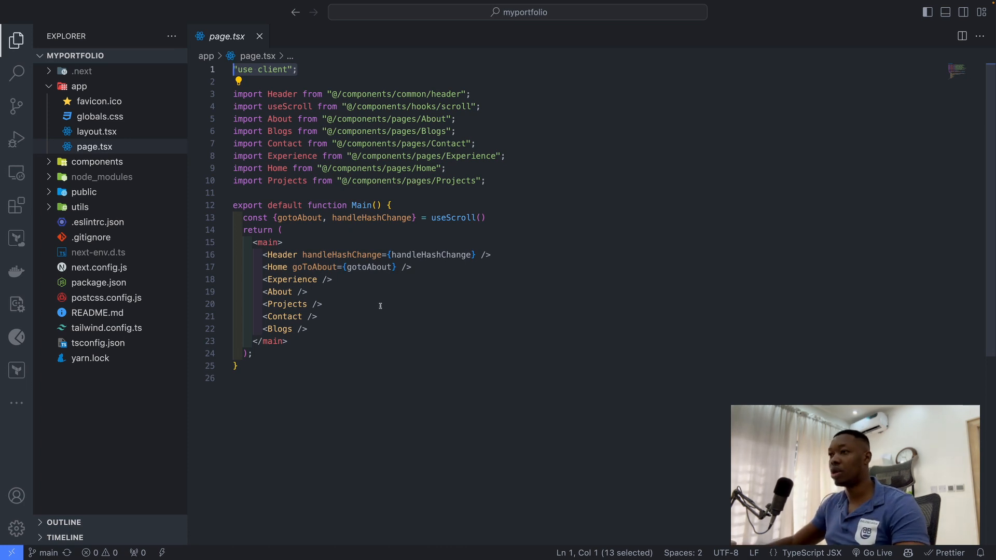
mouse_move(431, 217)
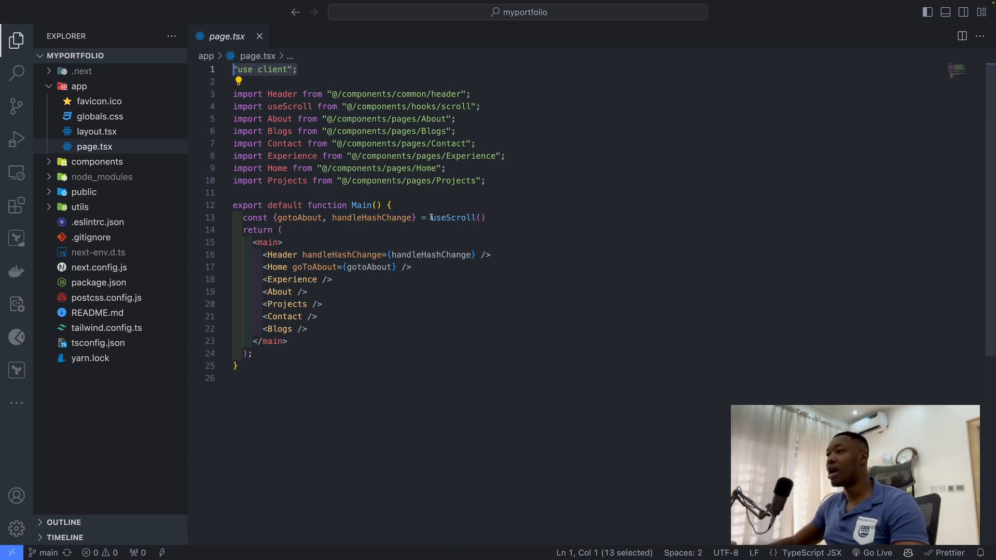
Step: Highlight the useScroll() call in page.tsx, then open layout.tsx
double_click(453, 217)
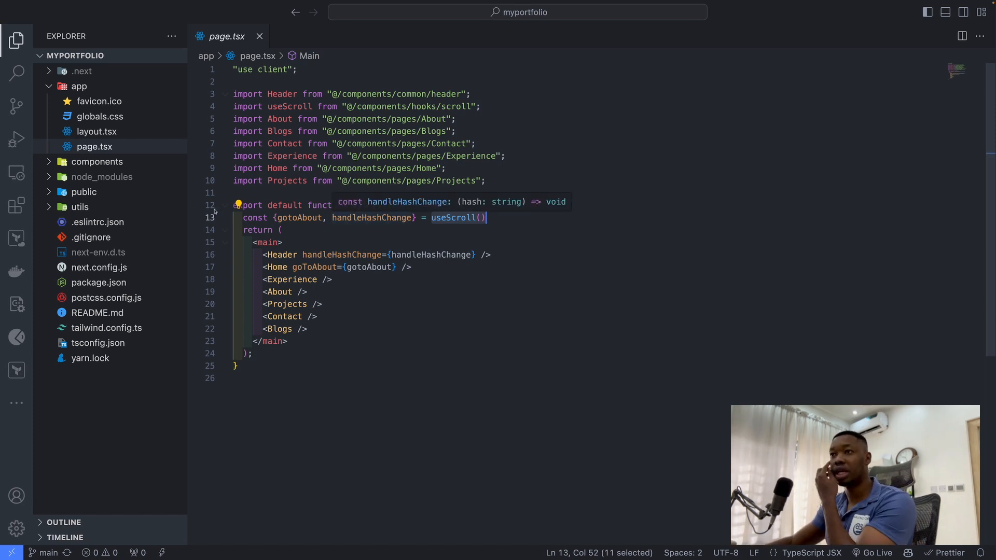
click(97, 131)
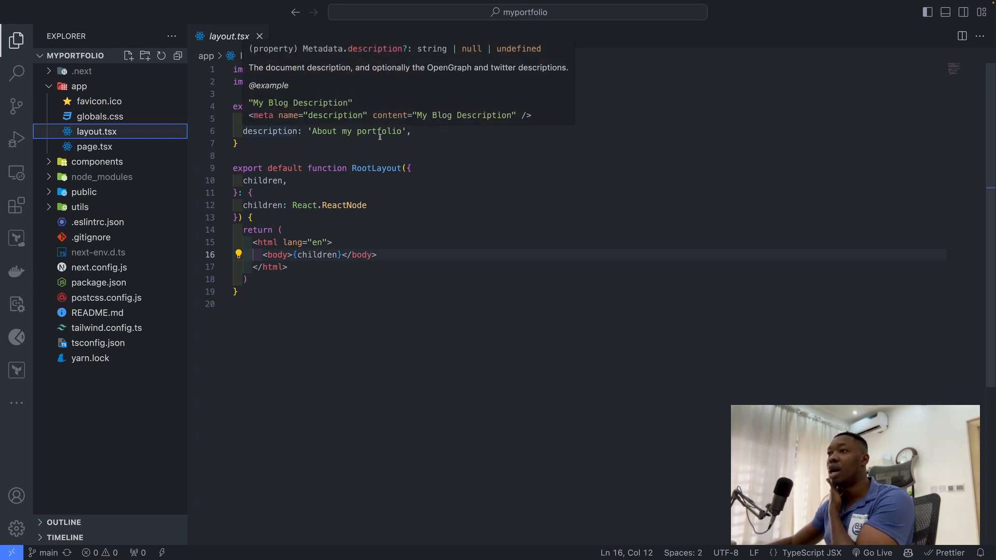
mouse_move(202, 174)
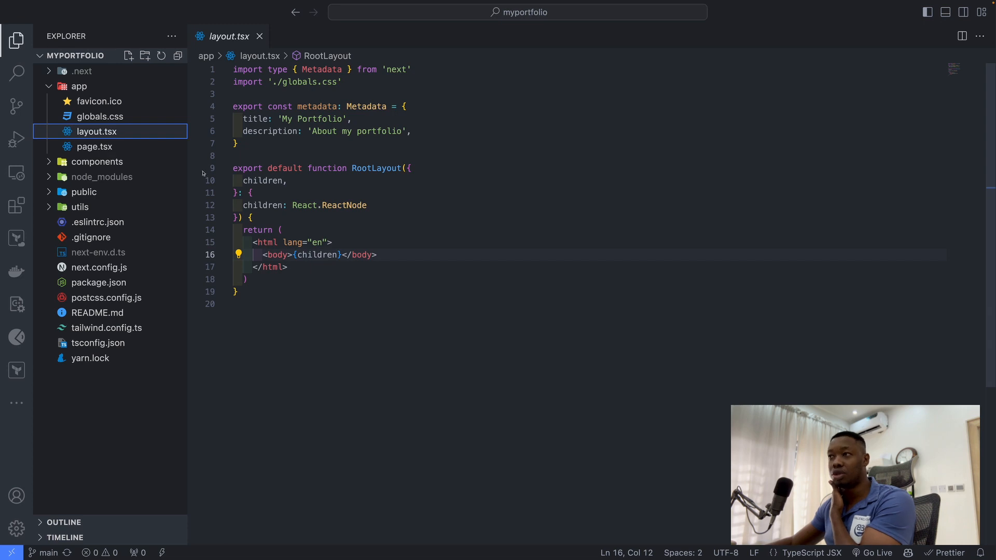
Step: Open globals.css and highlight the nav a, :root background and universal * style rules
click(100, 116)
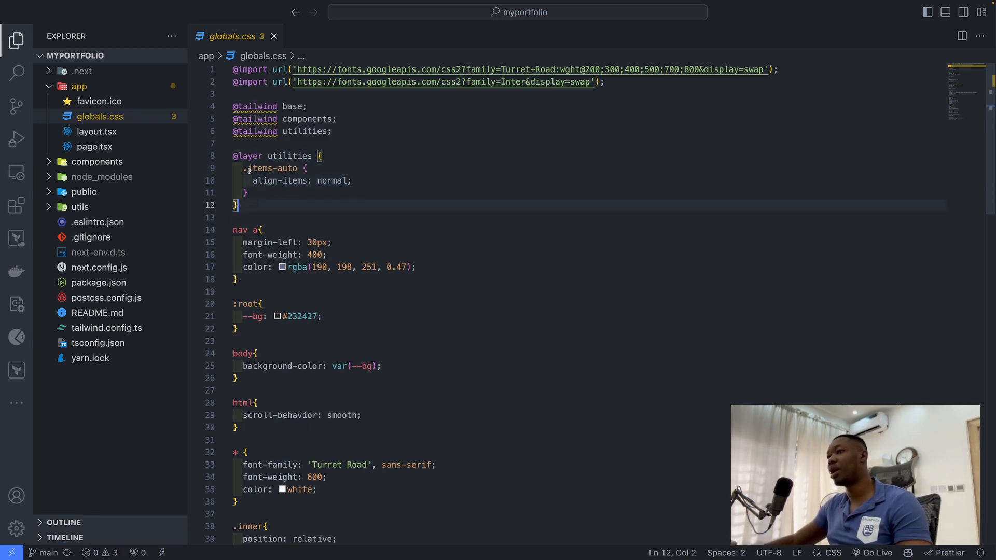
double_click(272, 168)
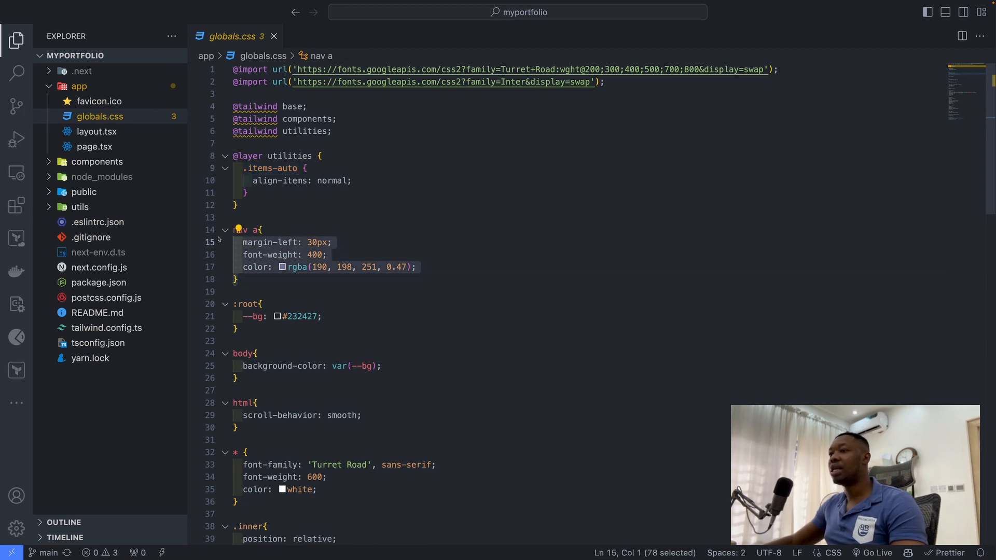
click(283, 267)
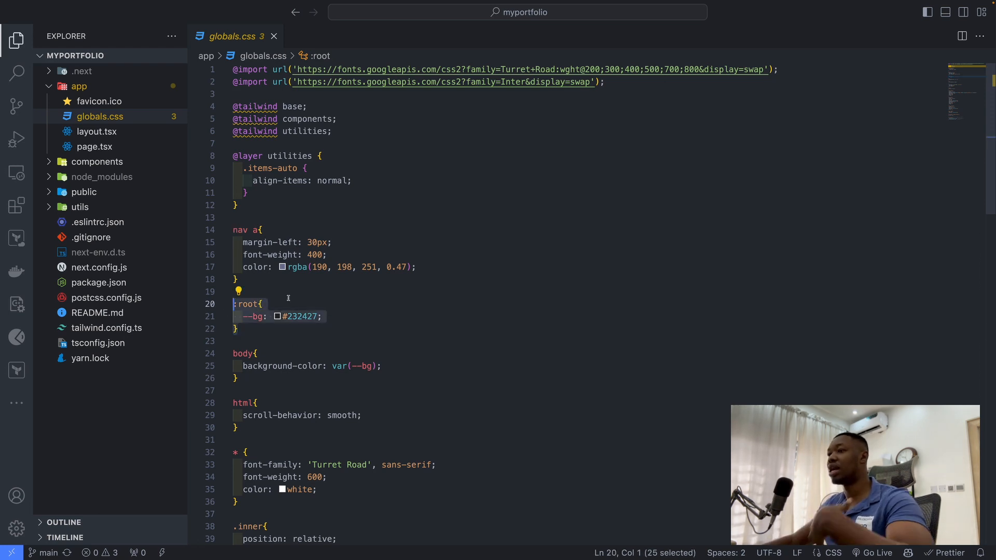
click(325, 317)
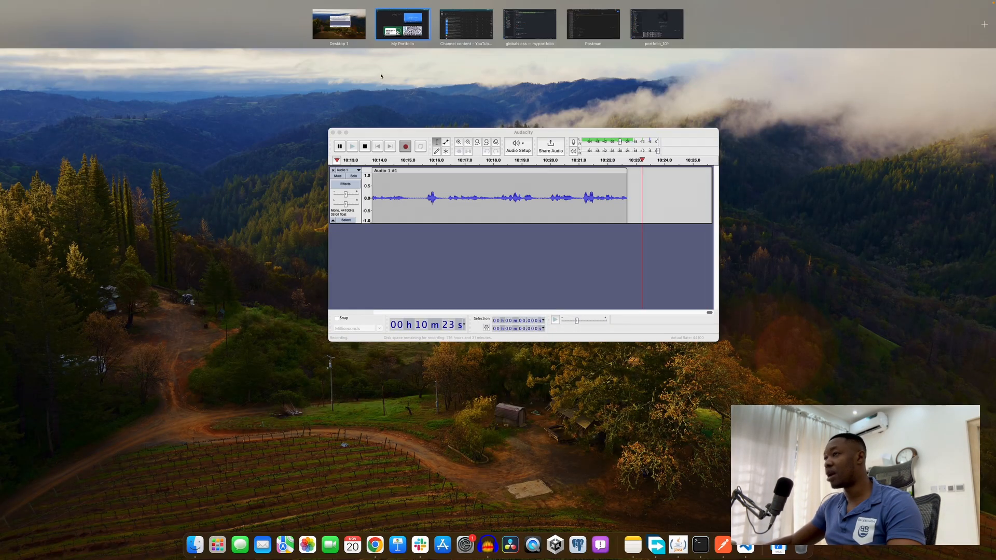
click(529, 24)
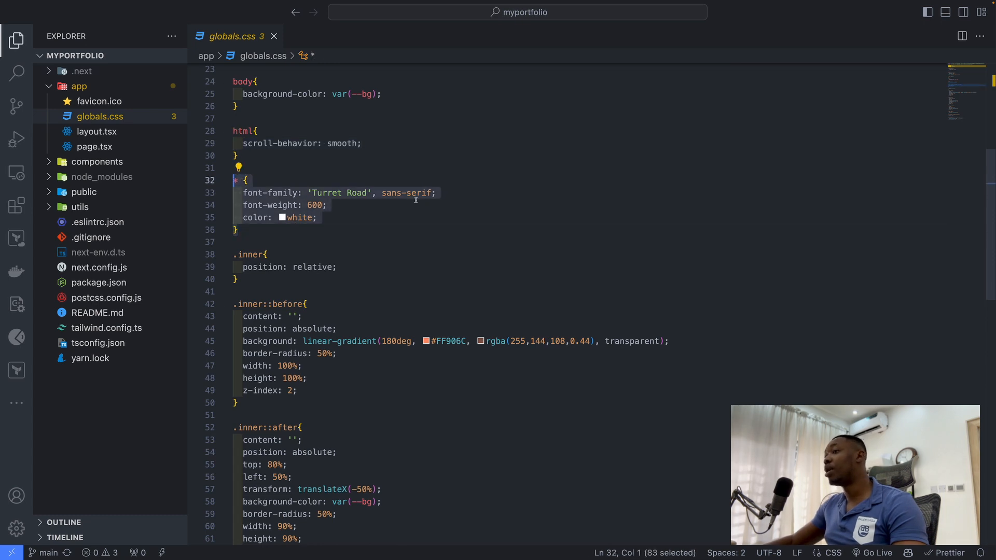
click(404, 193)
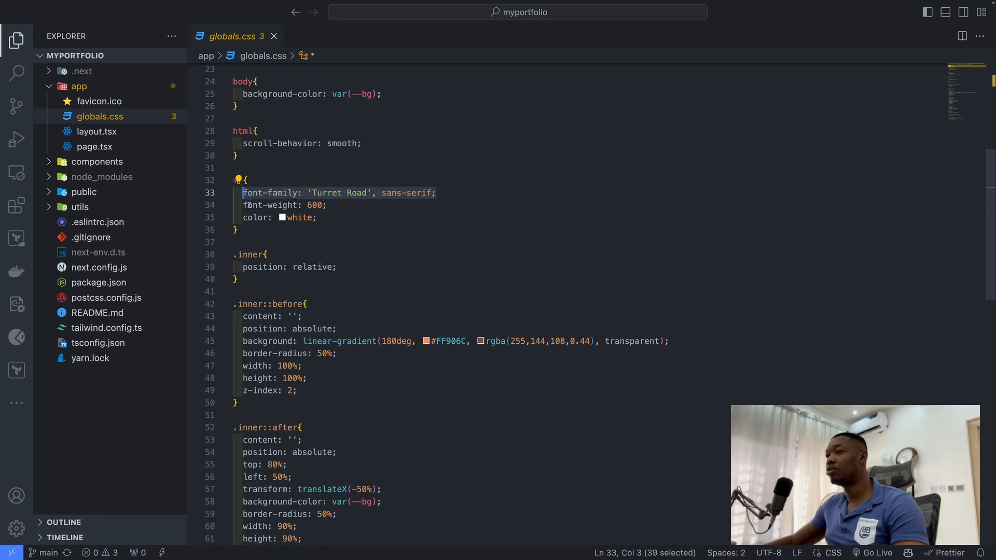
mouse_move(374, 227)
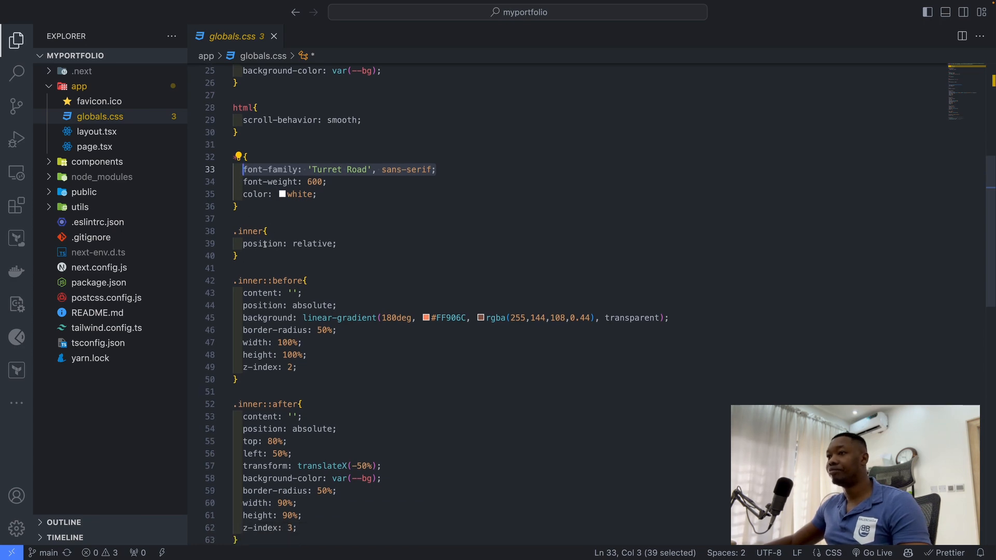
mouse_move(729, 170)
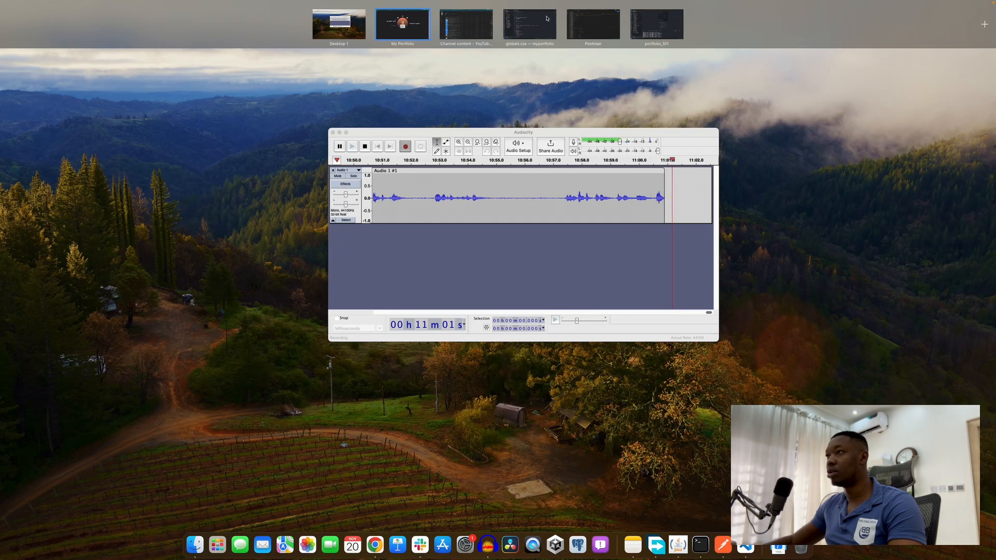
click(529, 24)
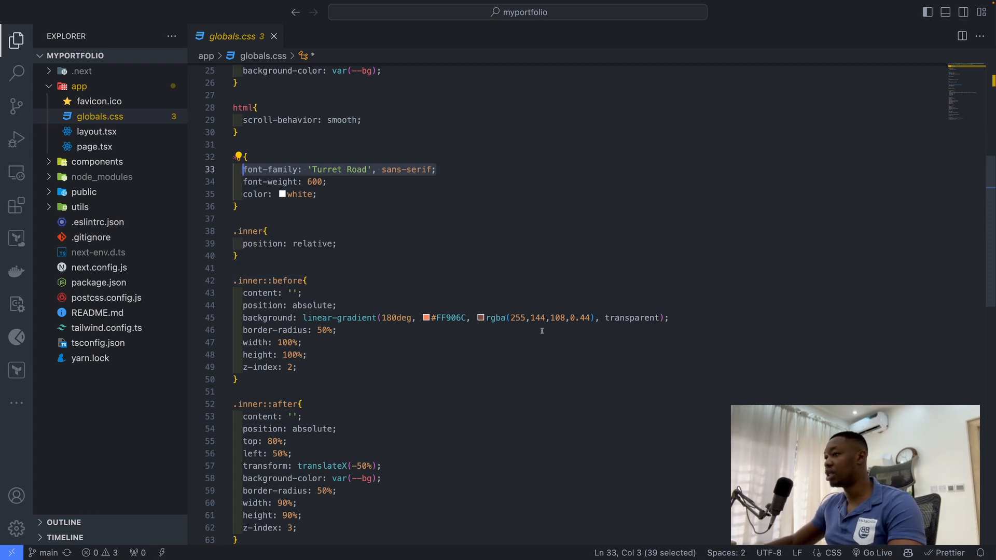
scroll(down, 3)
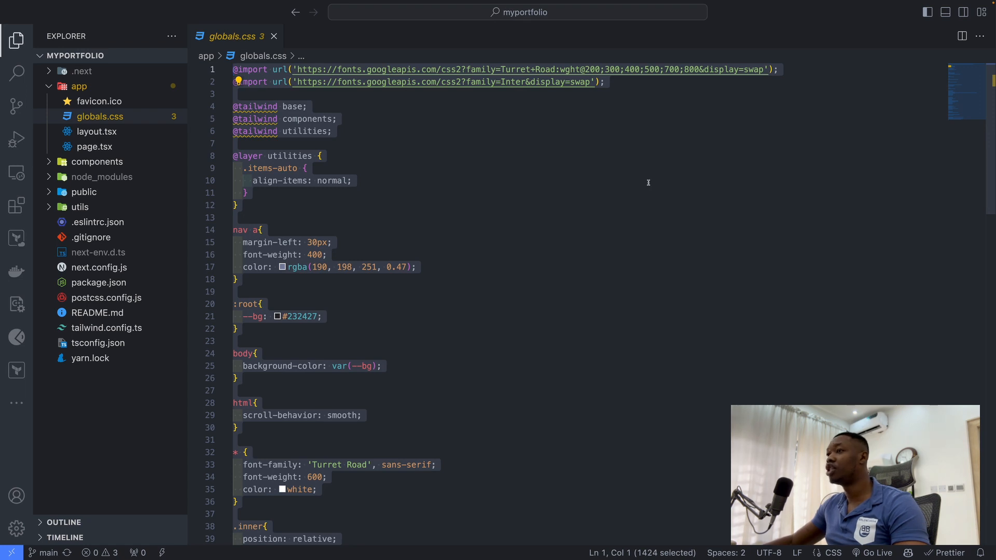
scroll(down, 3)
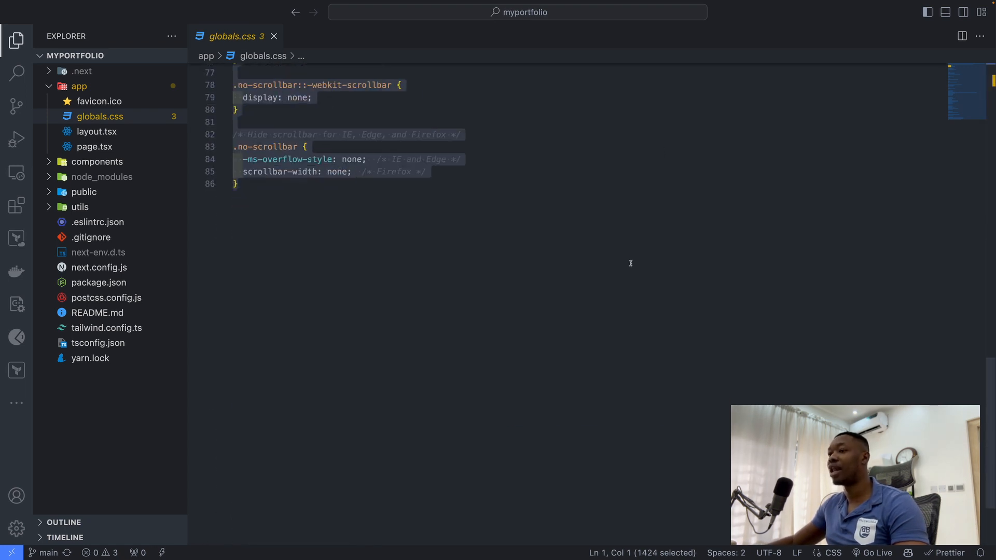
click(238, 184)
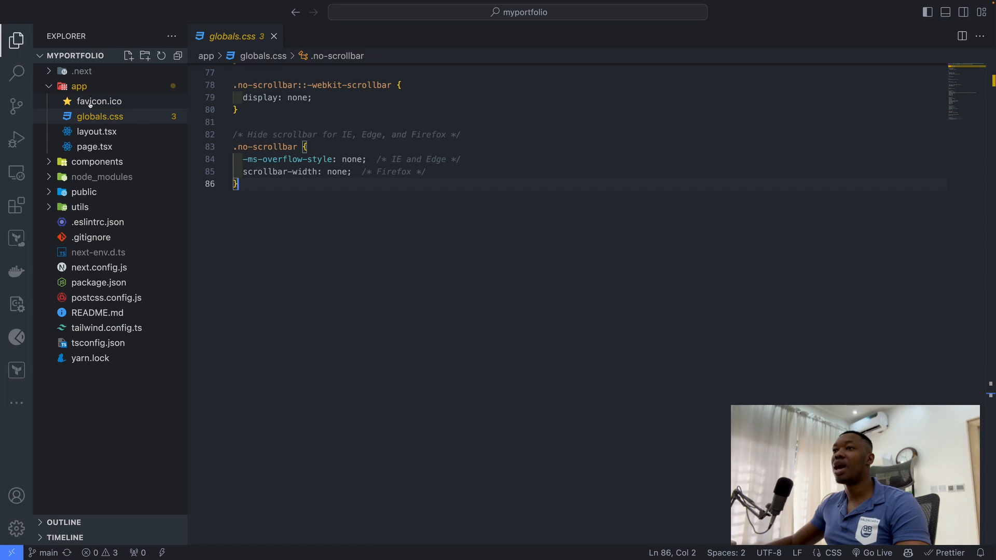
mouse_move(100, 102)
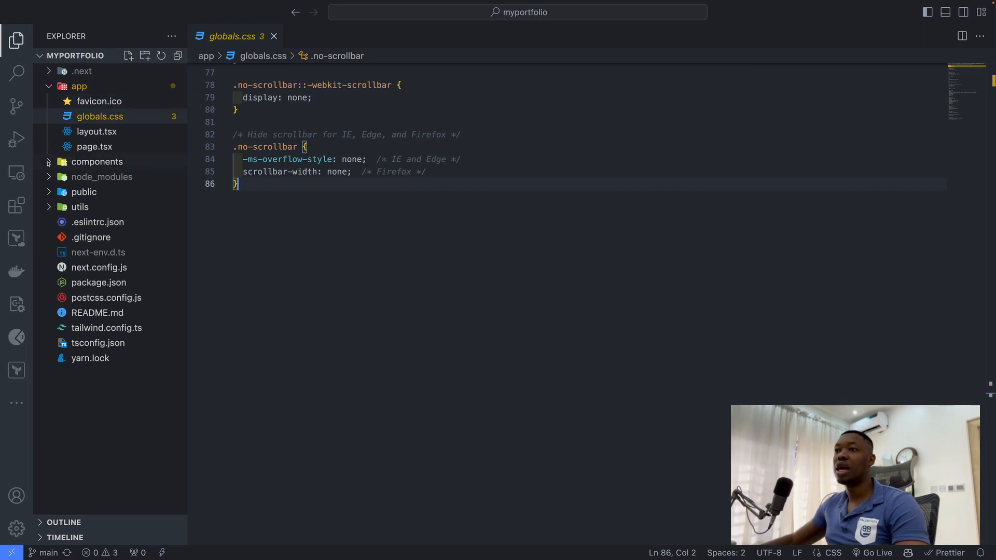
Step: Expand components, expand and collapse common, then expand hooks to reveal scroll.tsx
click(96, 162)
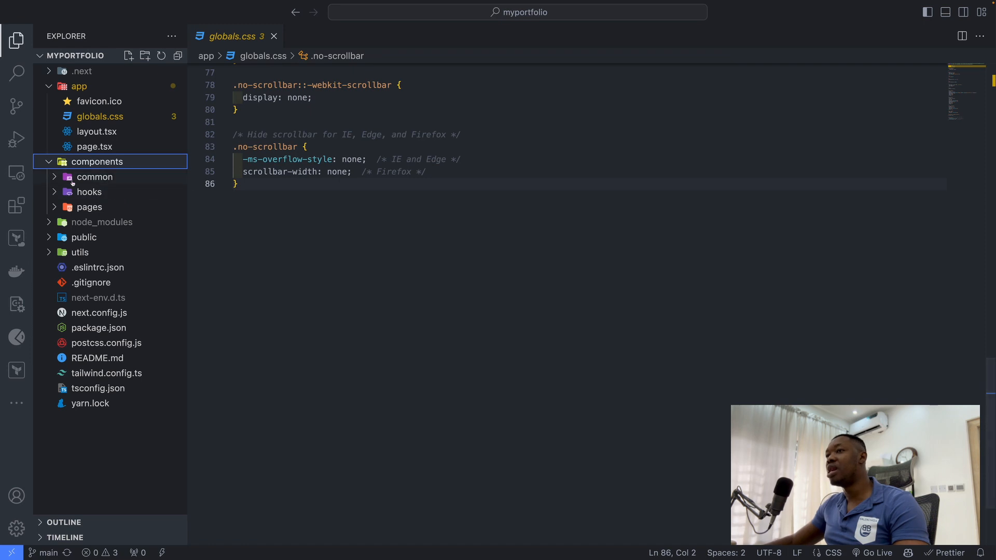
mouse_move(94, 177)
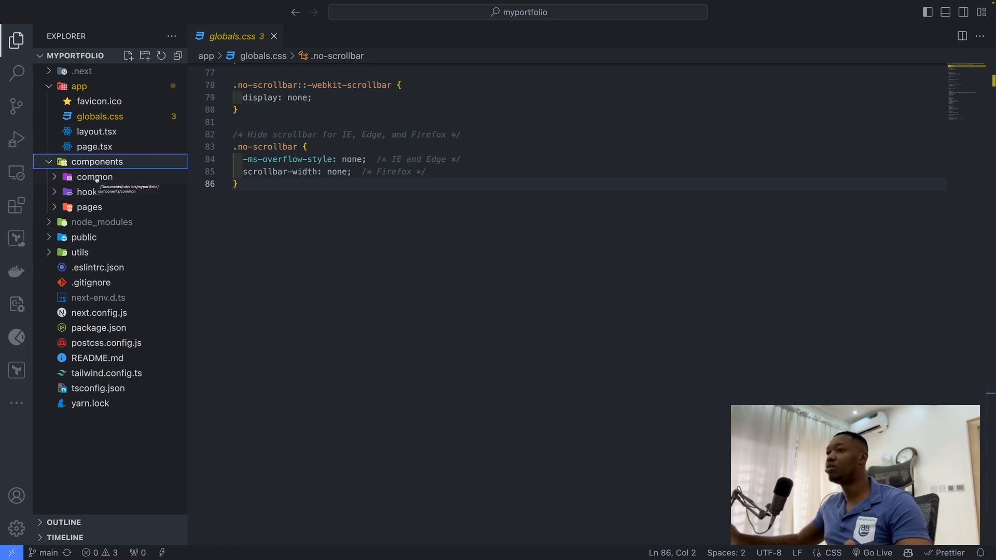
click(94, 176)
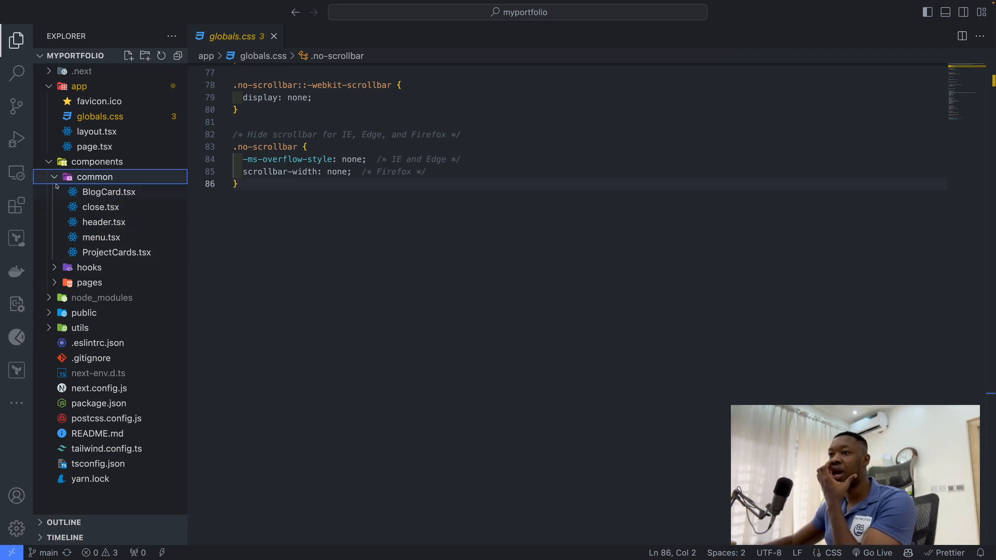
click(94, 176)
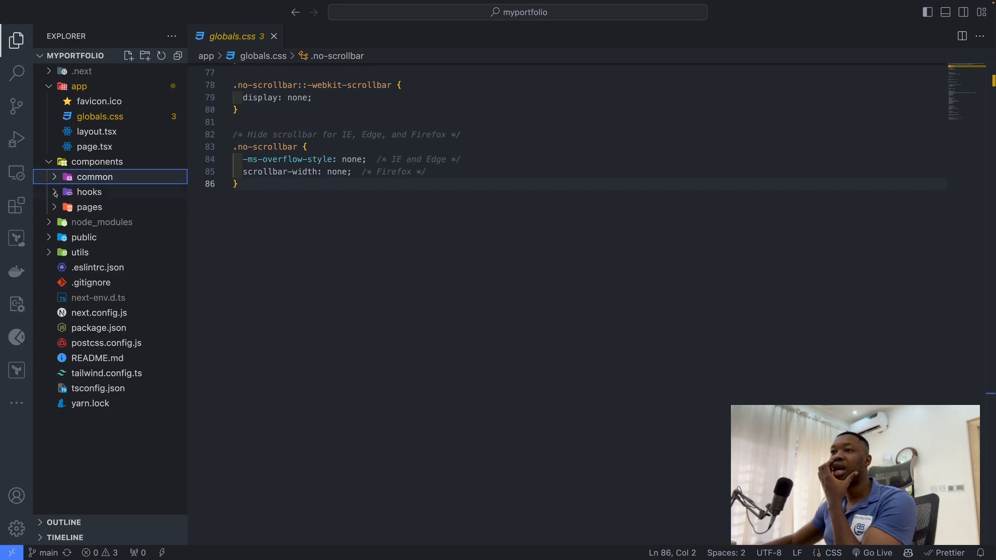
click(89, 192)
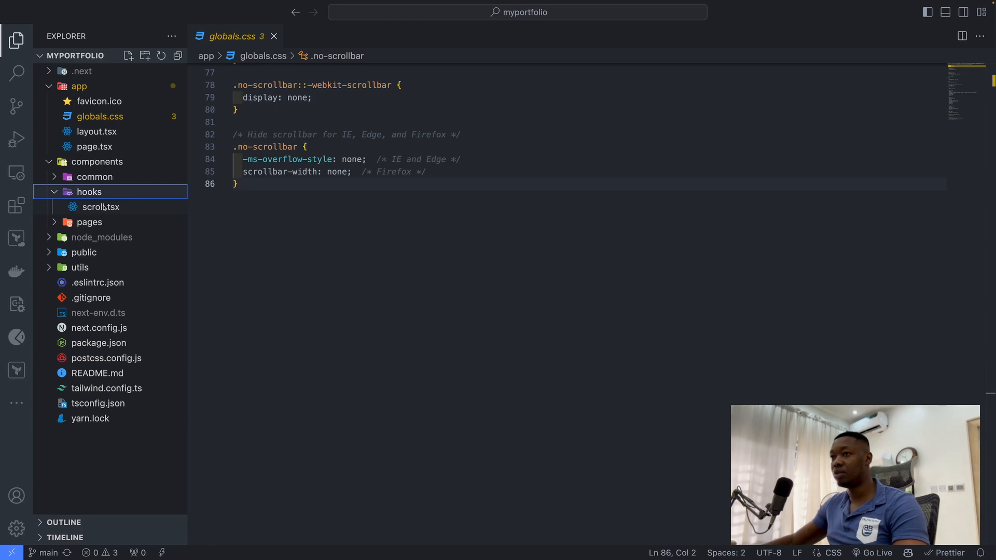
Step: Open scroll.tsx under components/hooks and highlight the currentSectionIndex variable
click(100, 207)
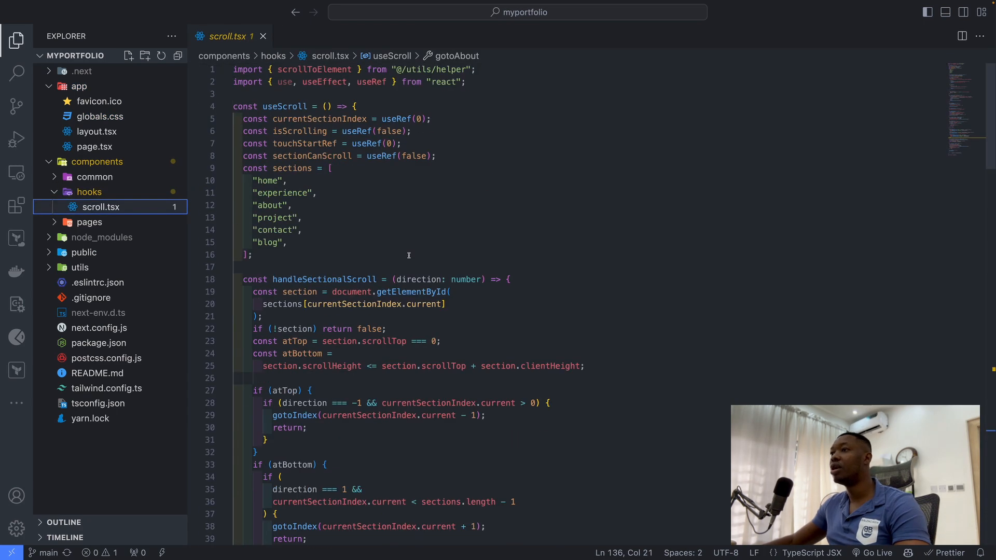
mouse_move(396, 250)
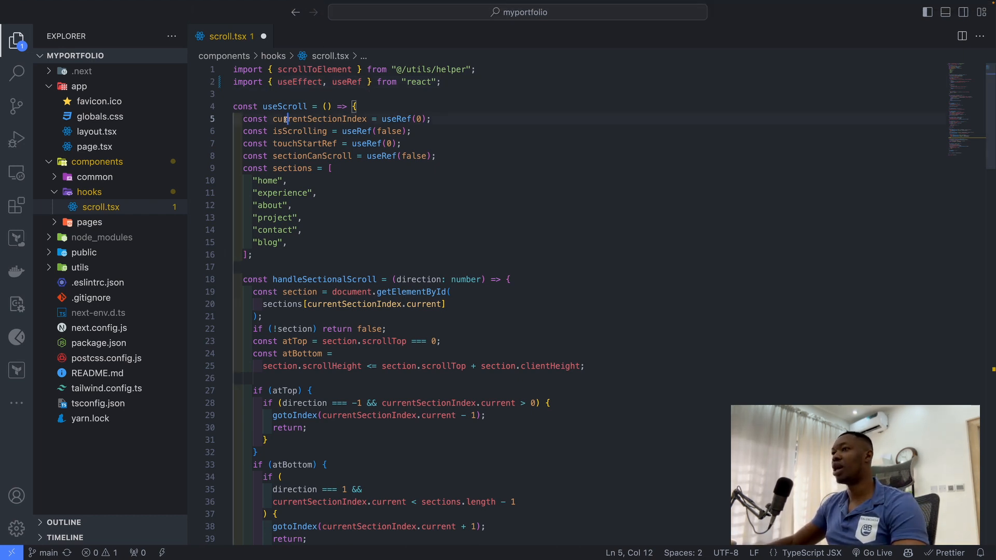
double_click(297, 131)
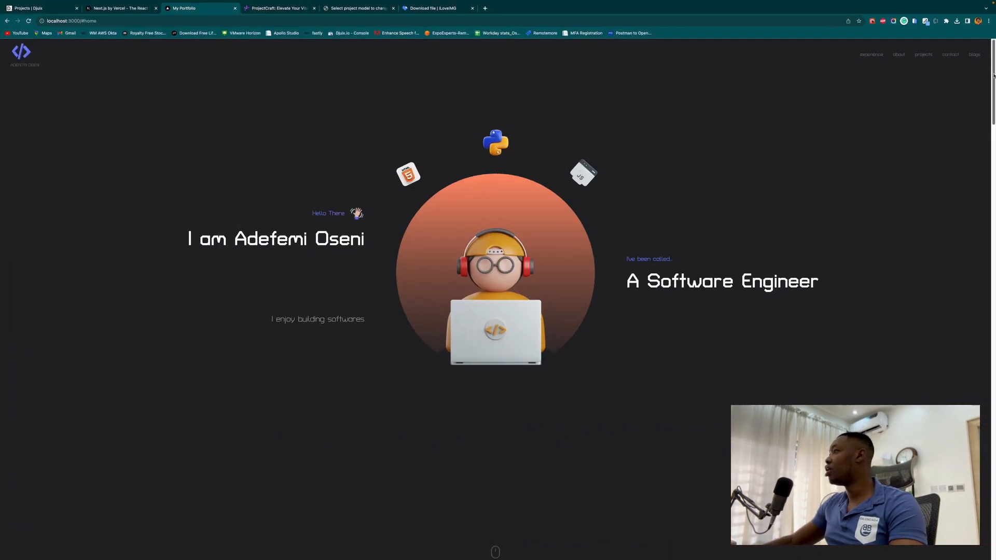
scroll(down, 3)
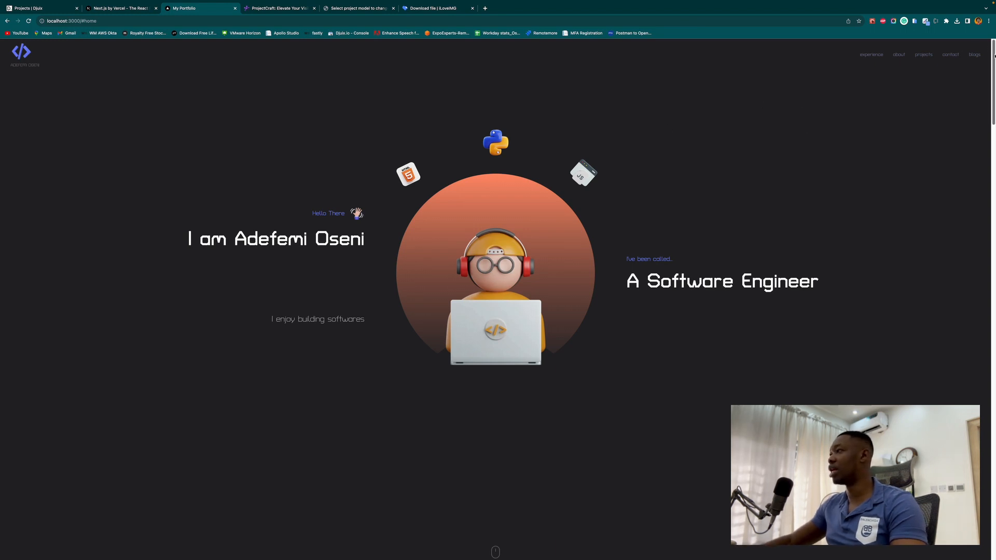
mouse_move(668, 181)
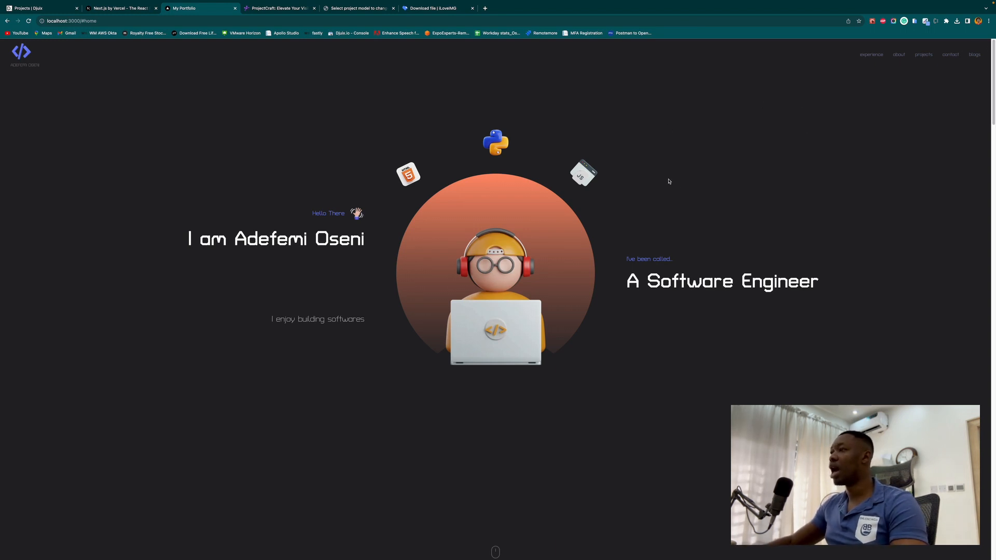
click(872, 55)
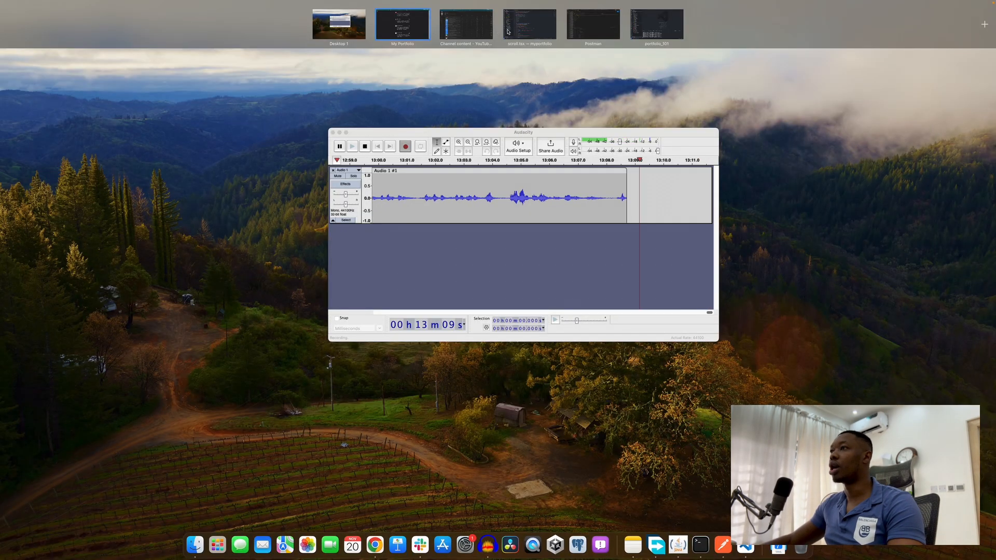
Step: Switch to the 'scroll.tsx — myportfolio' desktop from Mission Control
click(465, 24)
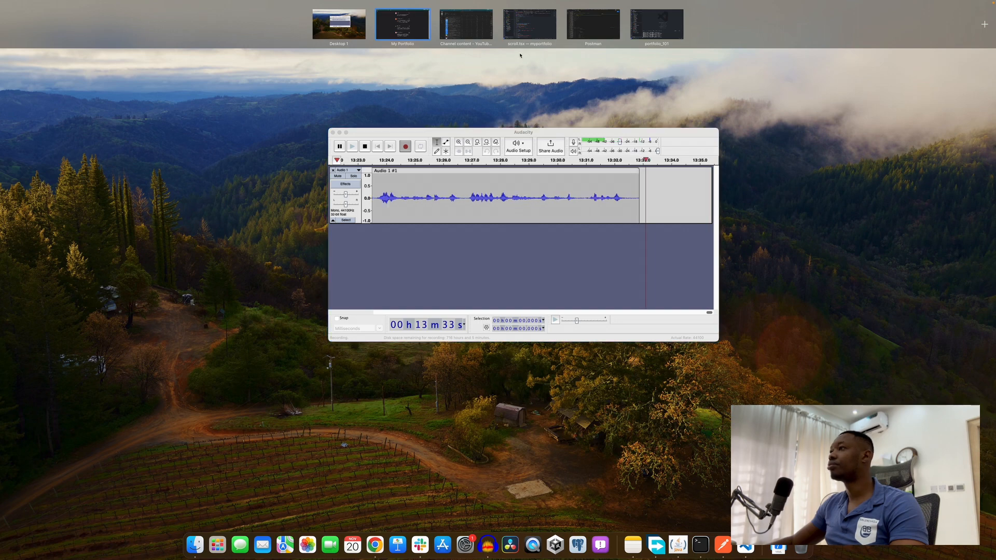
click(466, 24)
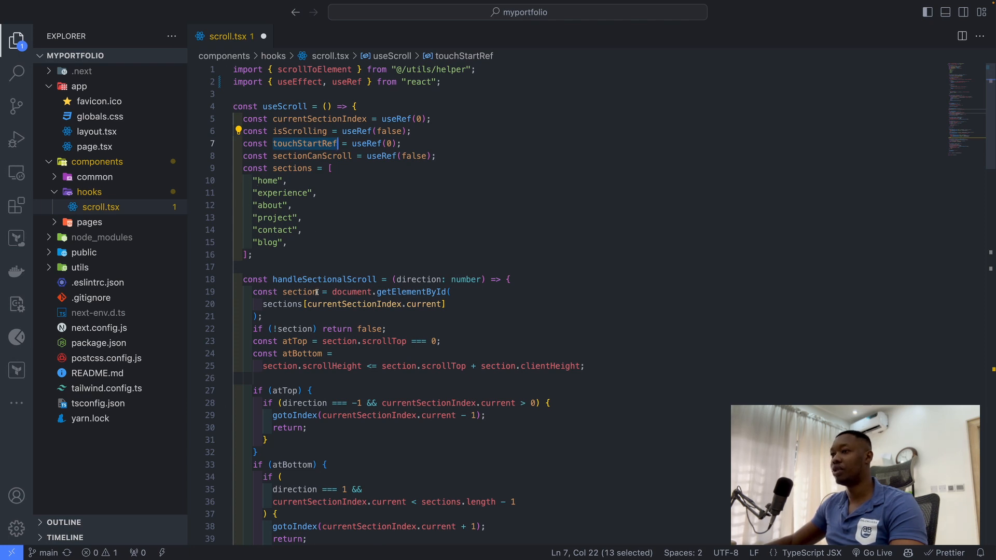
scroll(down, 3)
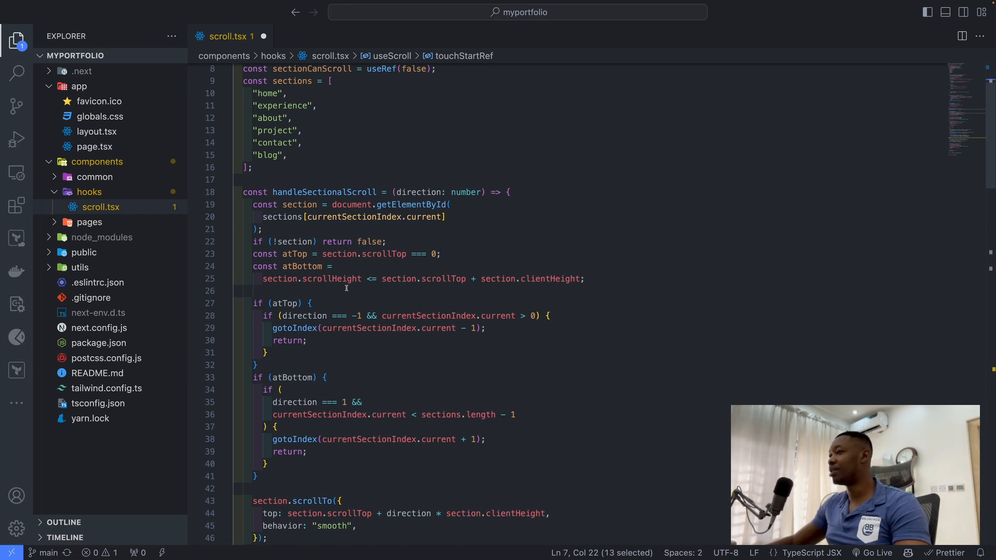
scroll(down, 3)
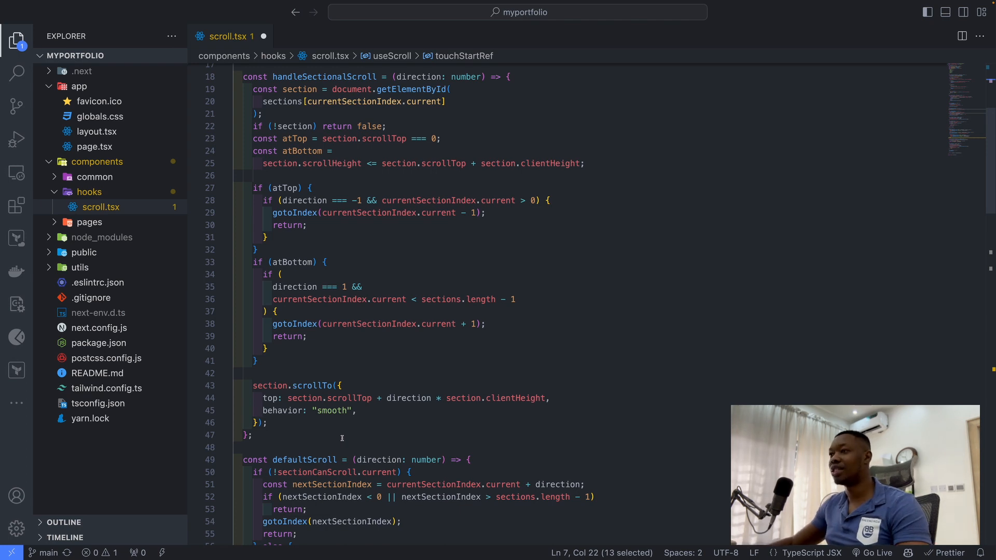
scroll(down, 3)
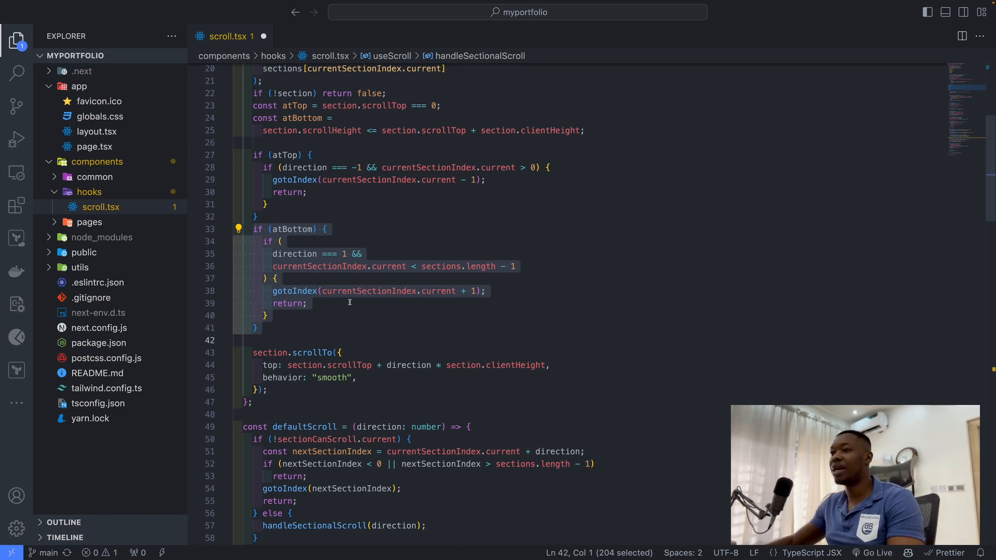
scroll(down, 3)
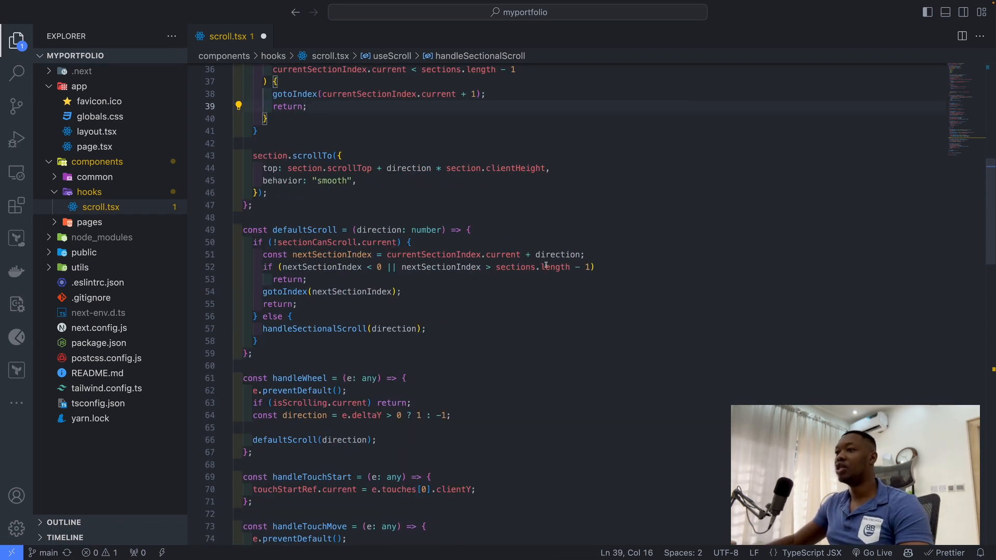
scroll(down, 3)
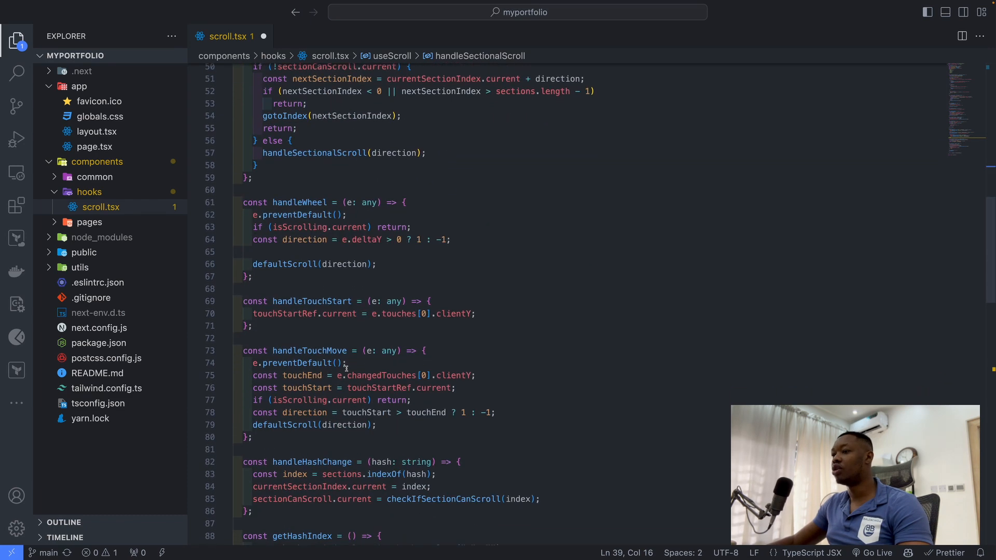
scroll(down, 3)
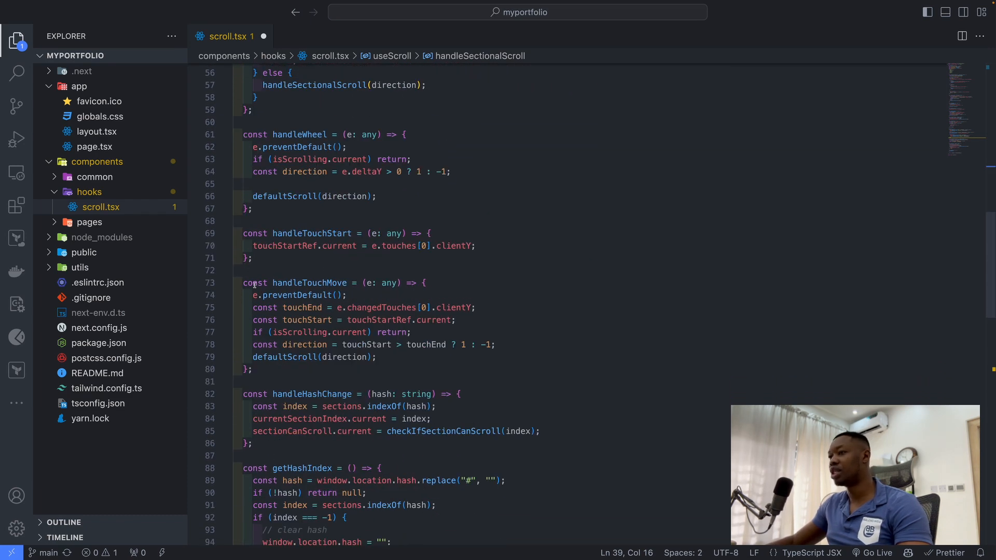
scroll(down, 3)
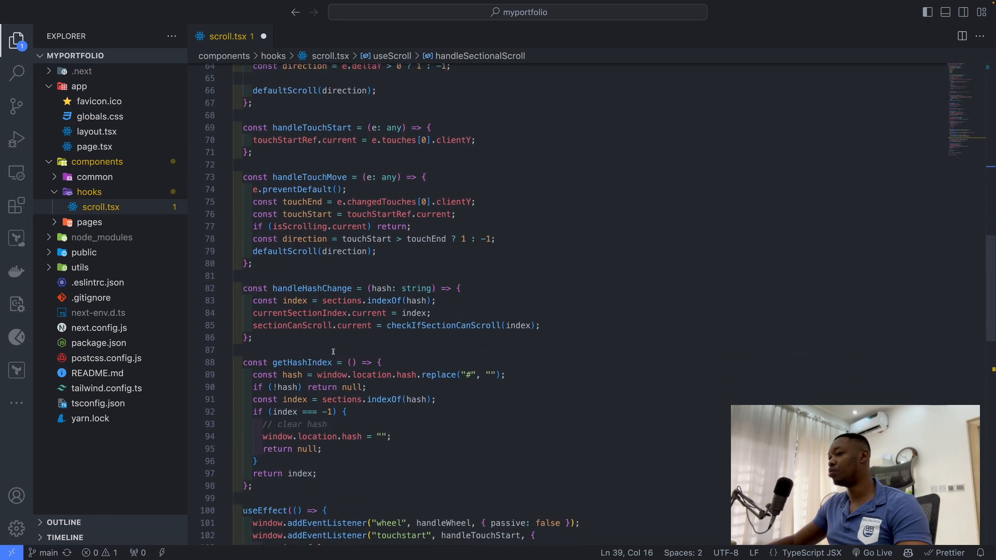
scroll(down, 3)
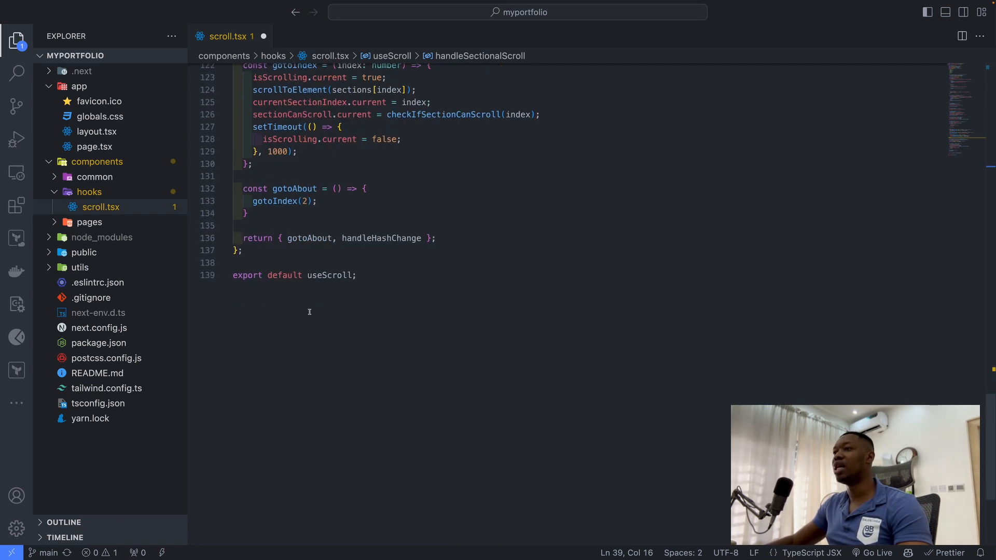
mouse_move(309, 238)
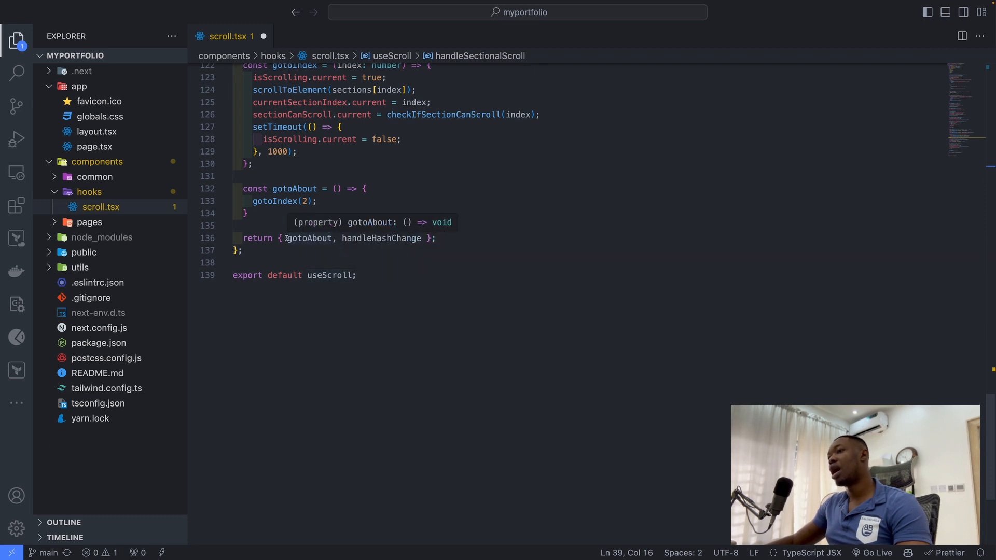
double_click(308, 238)
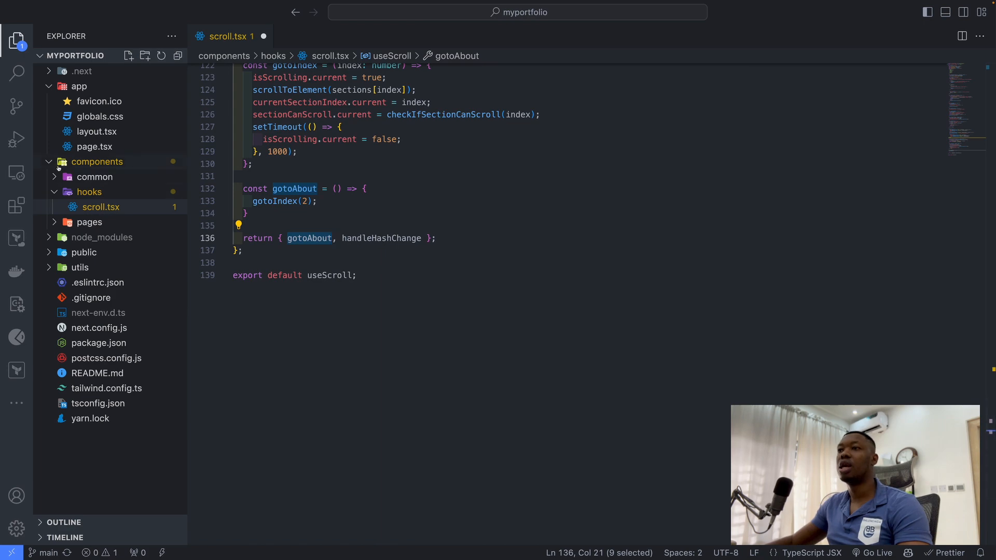
Step: Open About.tsx and Home.tsx from pages, read Targetter's goToAbout, then return to scroll.tsx
click(90, 221)
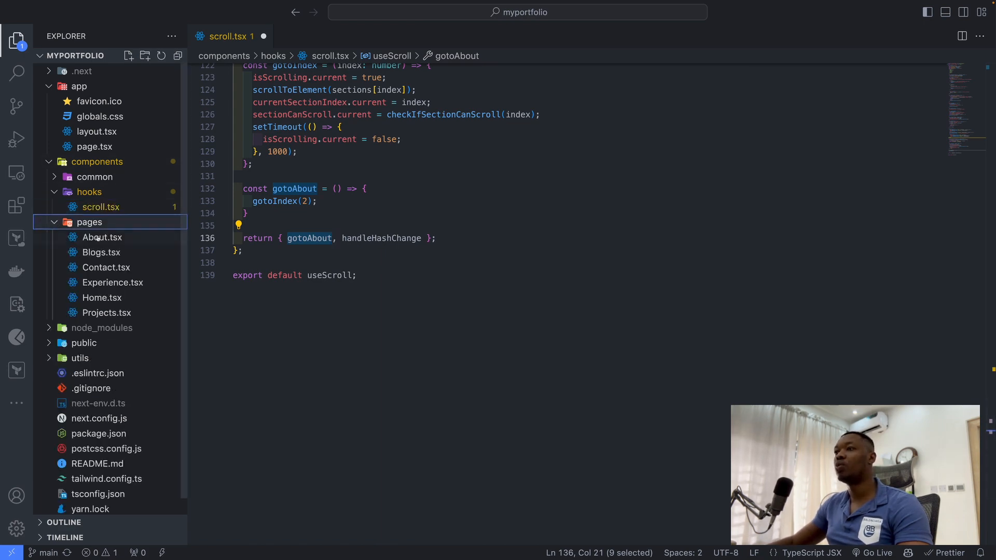
double_click(102, 237)
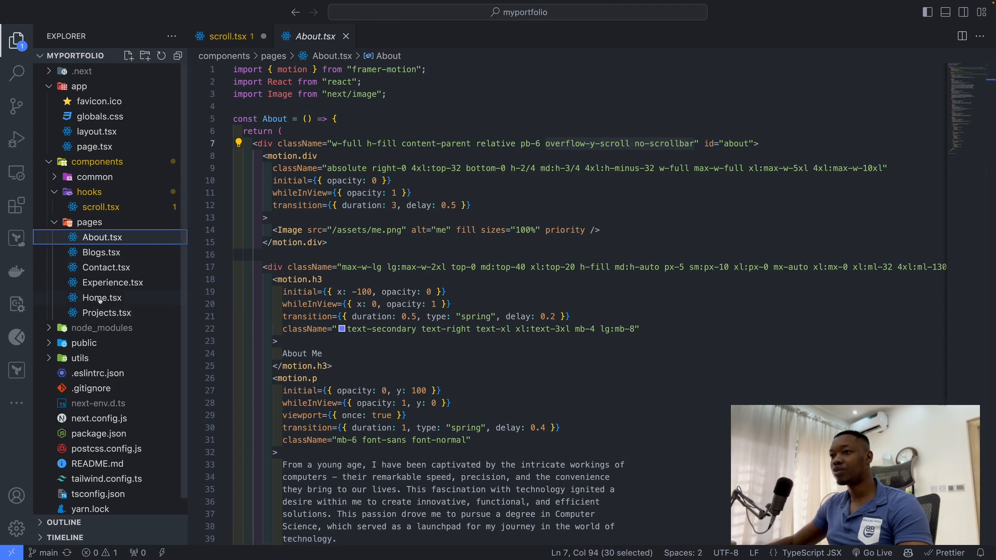
click(101, 297)
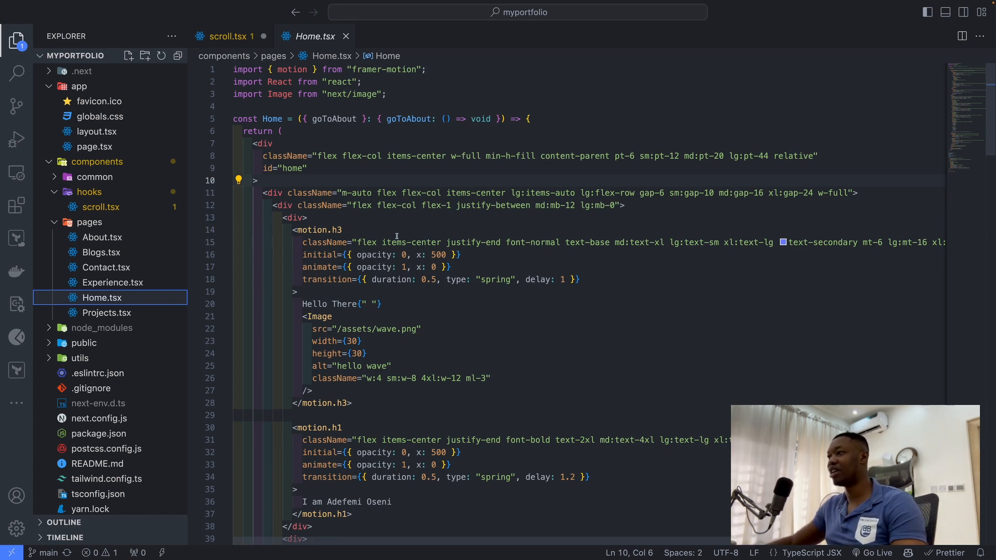
scroll(down, 3)
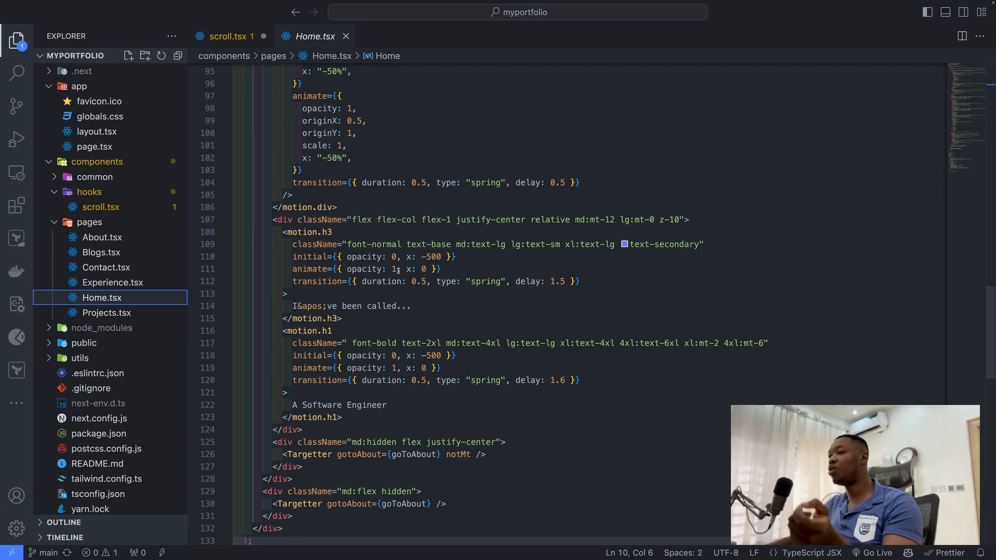
mouse_move(411, 269)
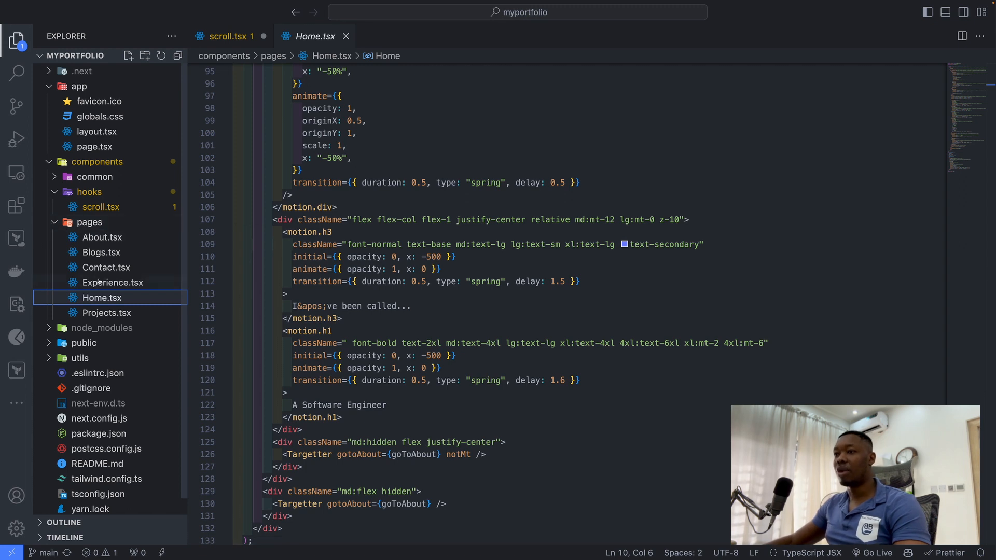
click(90, 222)
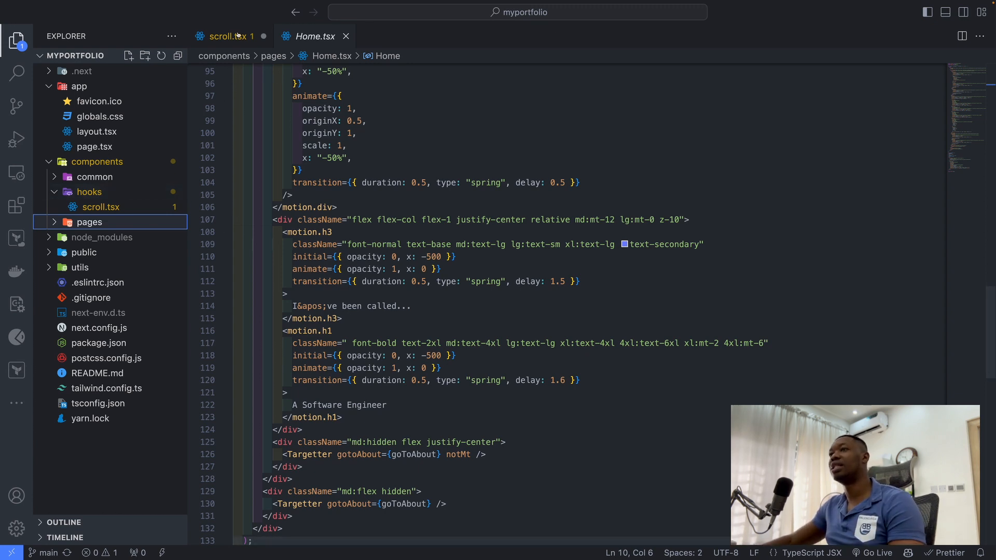
click(224, 36)
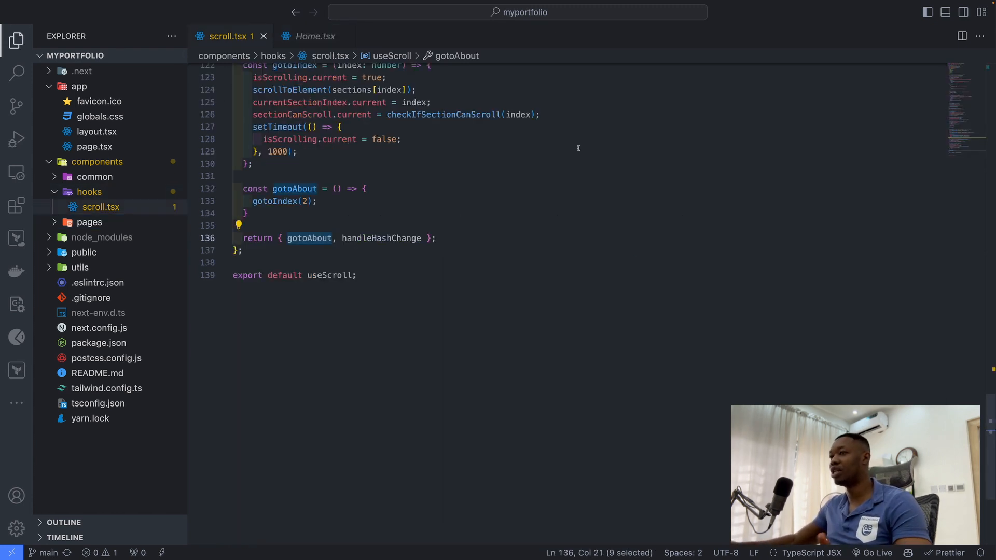